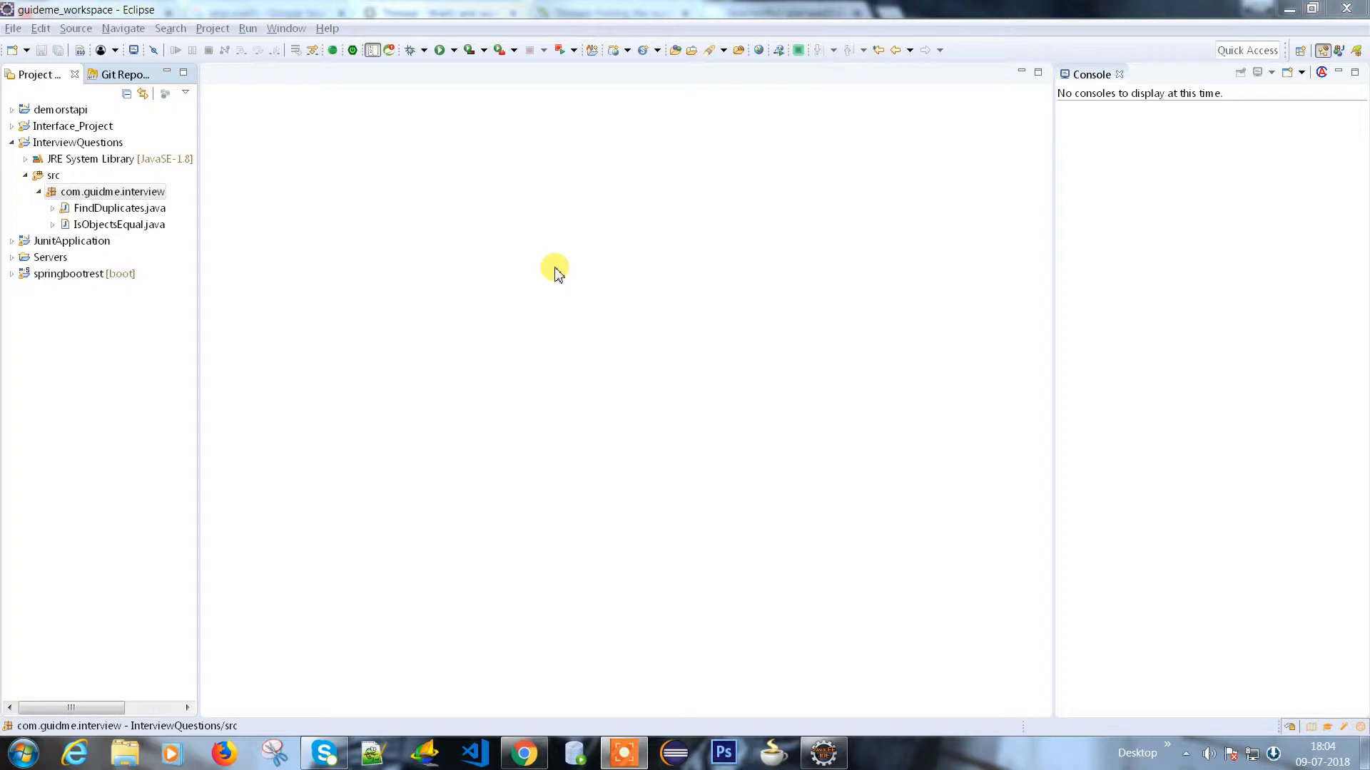
- Create public class WaitExample with a main method stub in package com.guidme.interview
click(112, 191)
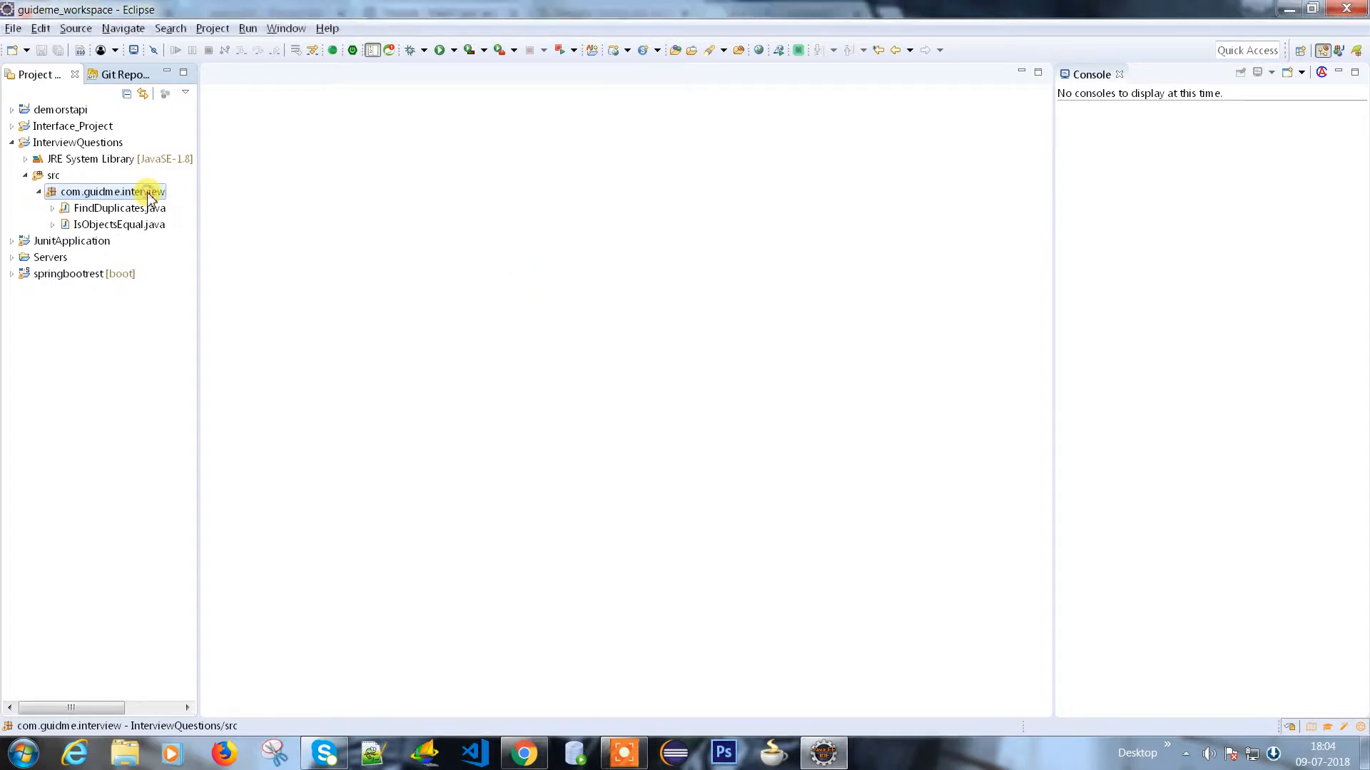
right_click(105, 191)
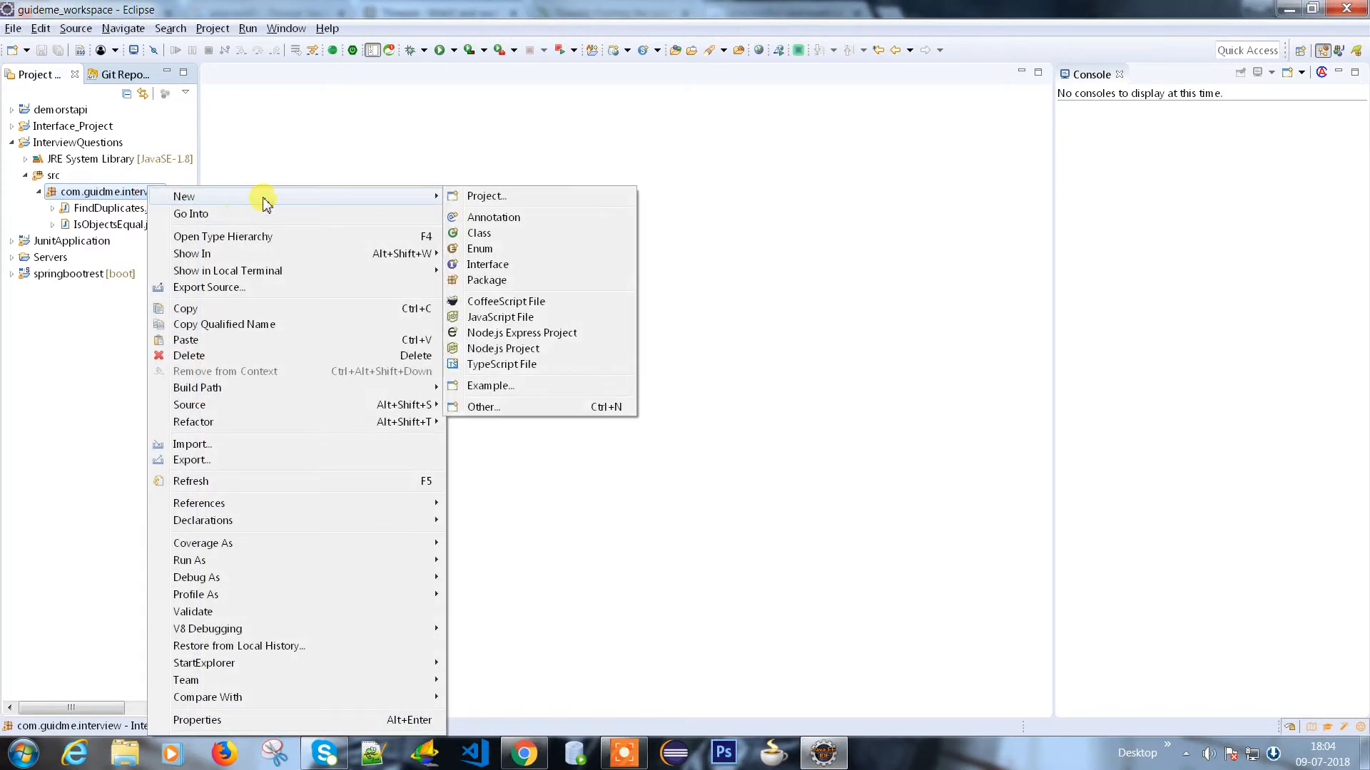
click(479, 232)
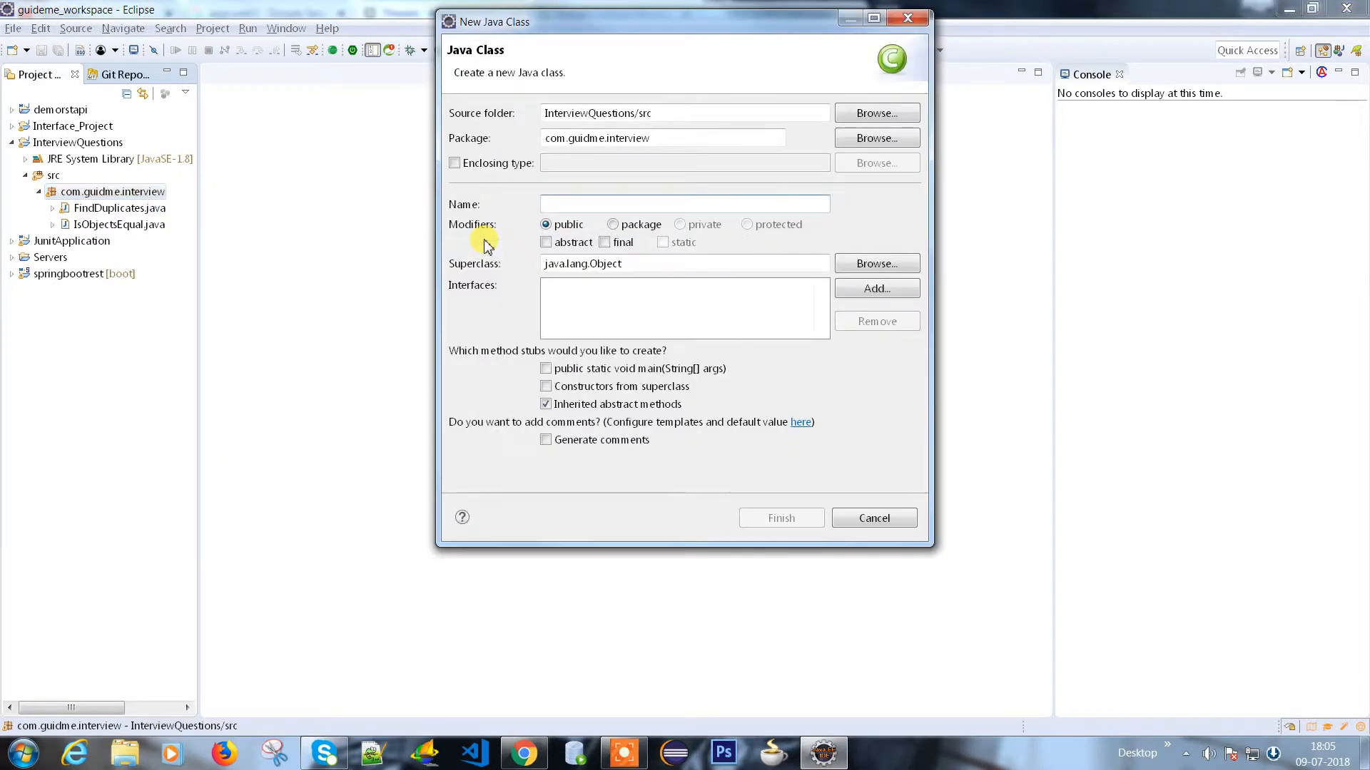
text(WaitExample)
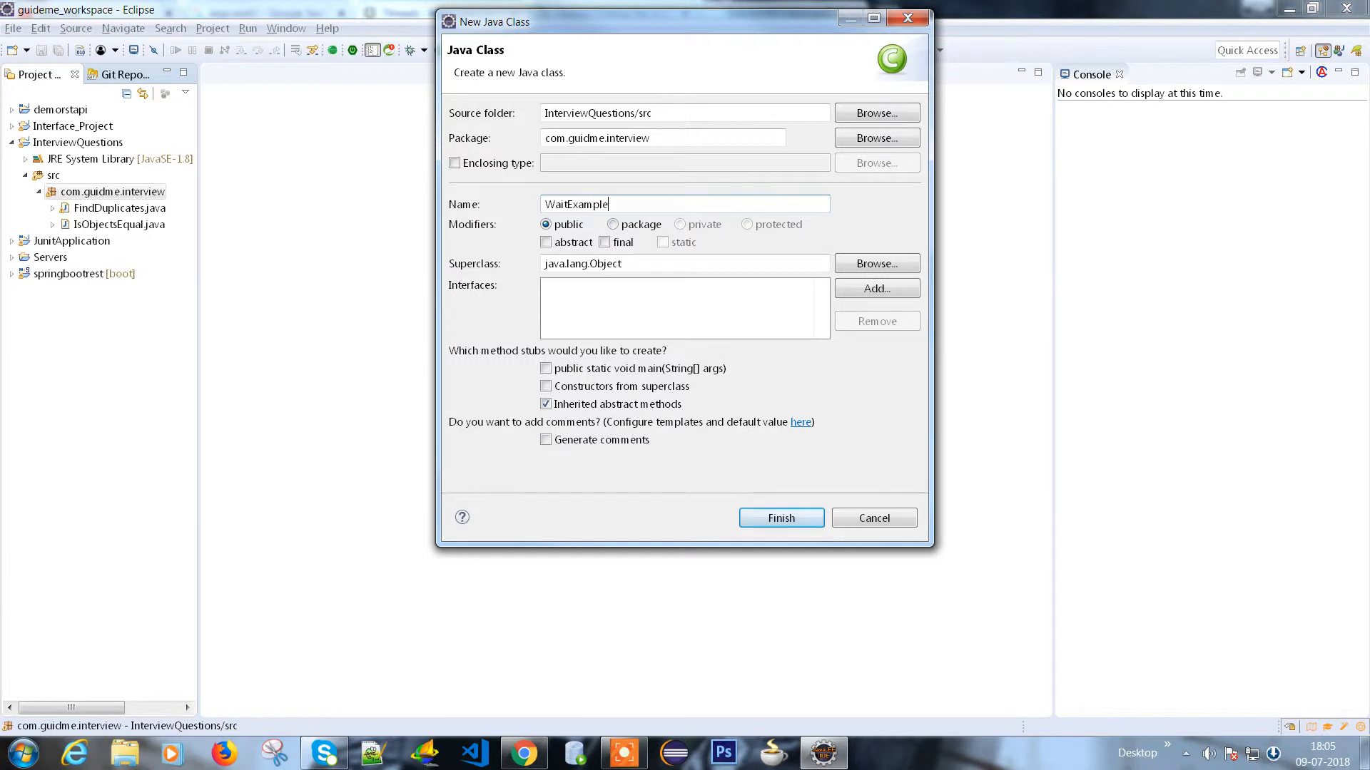
click(545, 368)
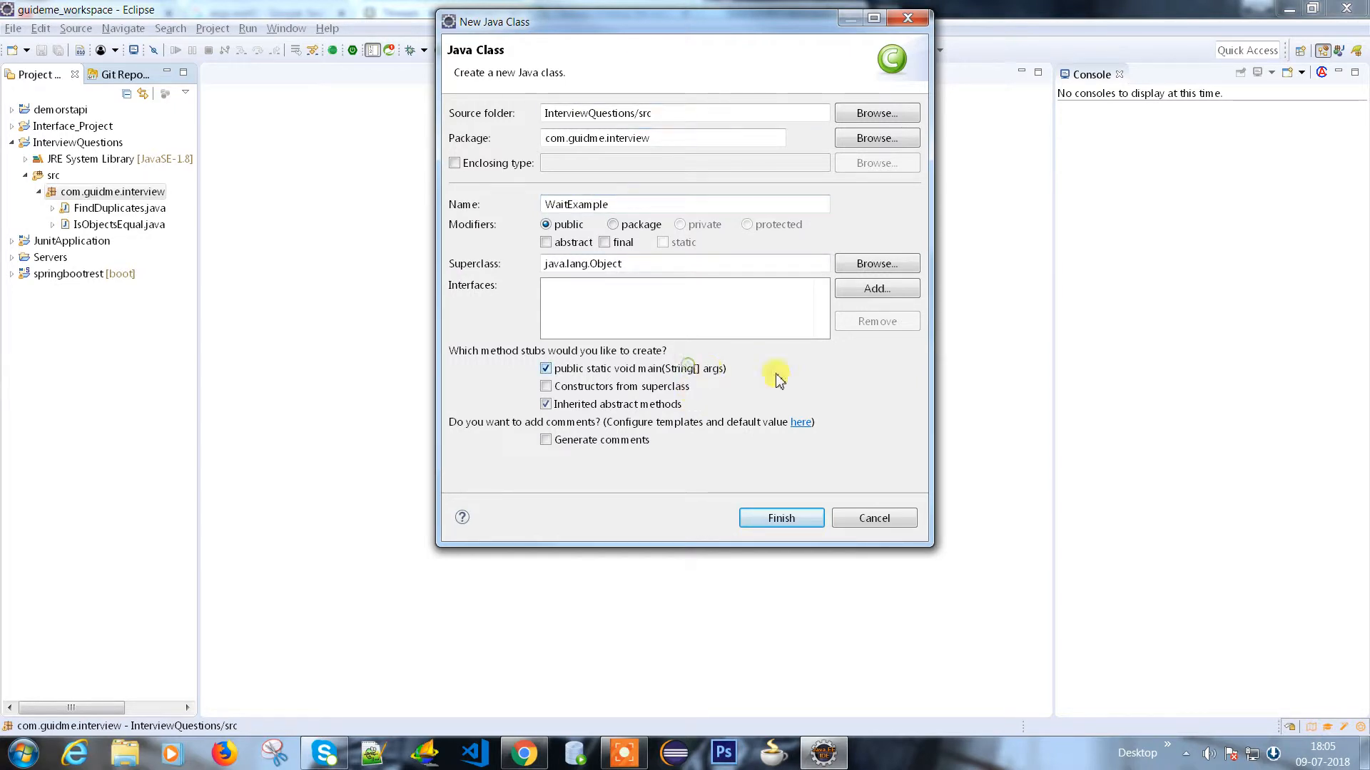
click(779, 518)
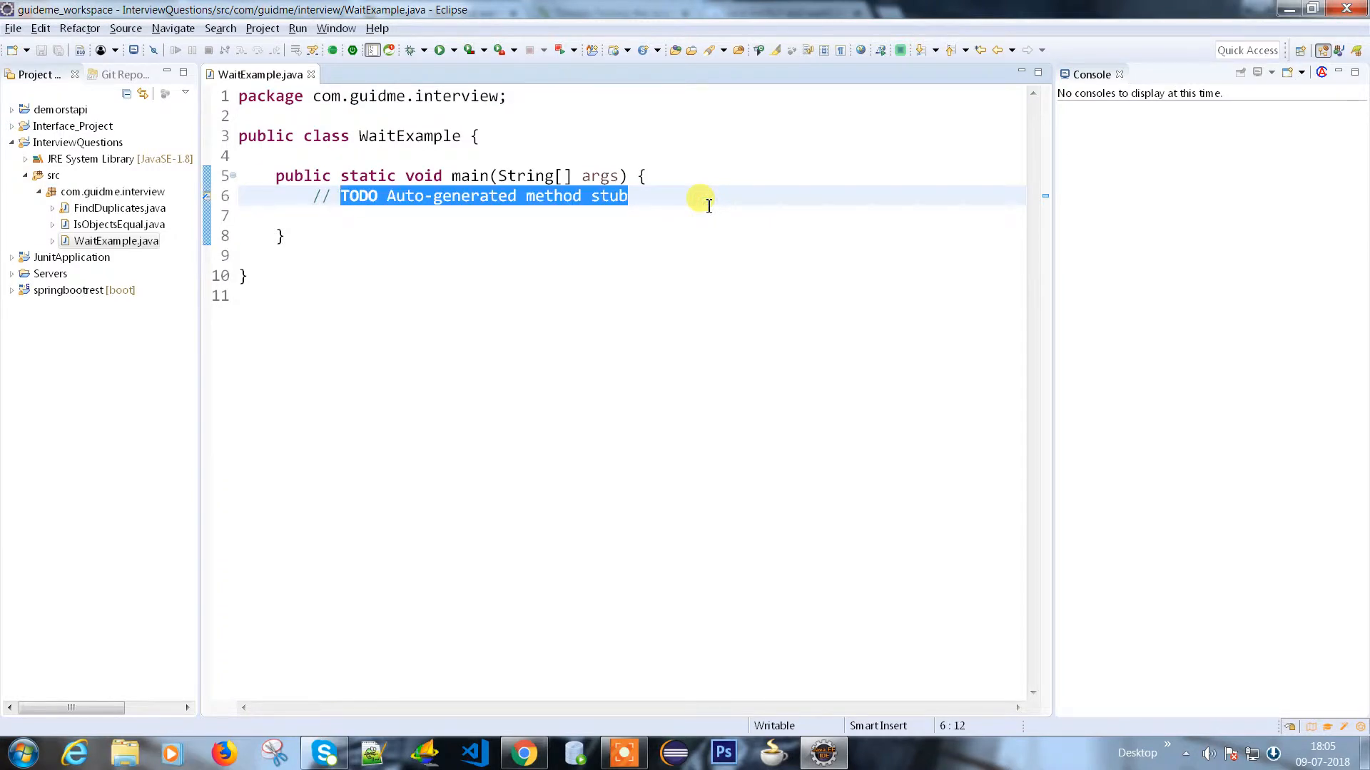
- Add a System.out.println("One") statement to main using the syso template
text(s)
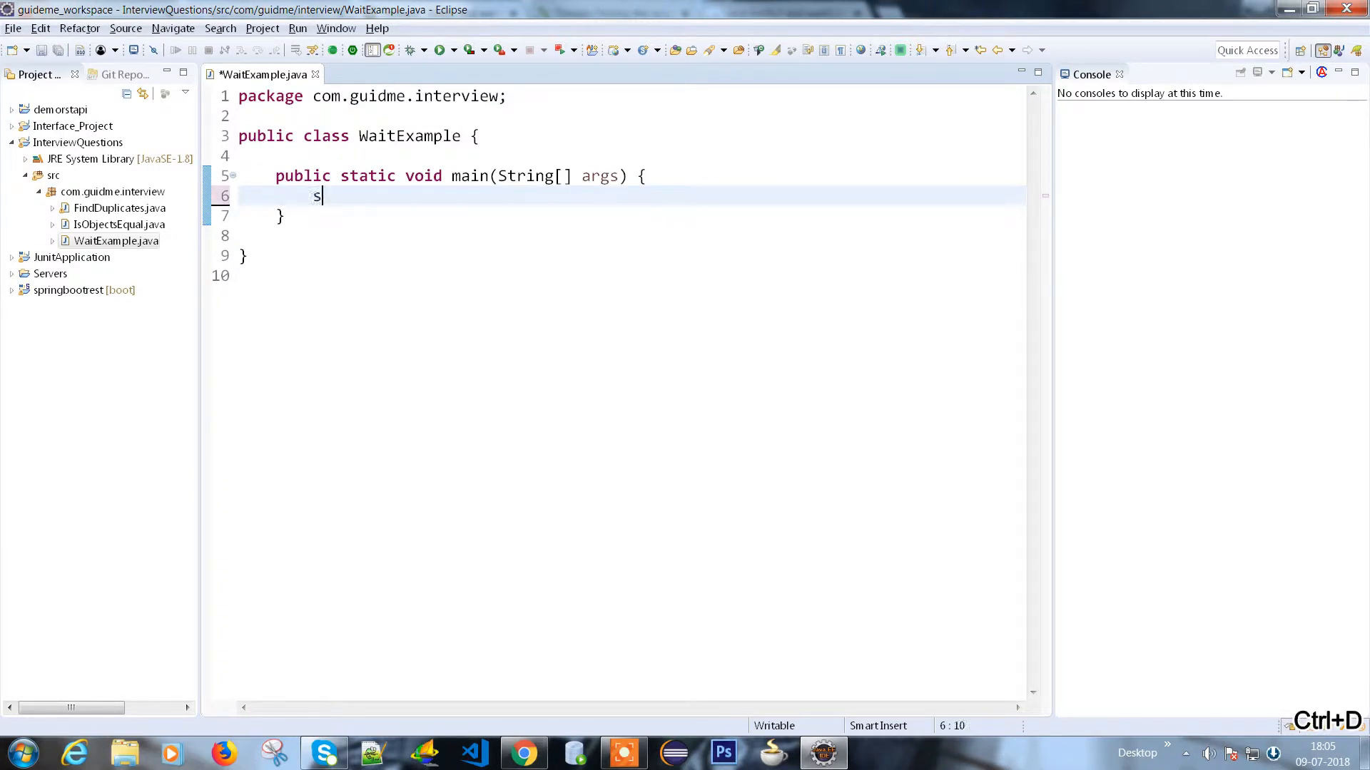
text(y)
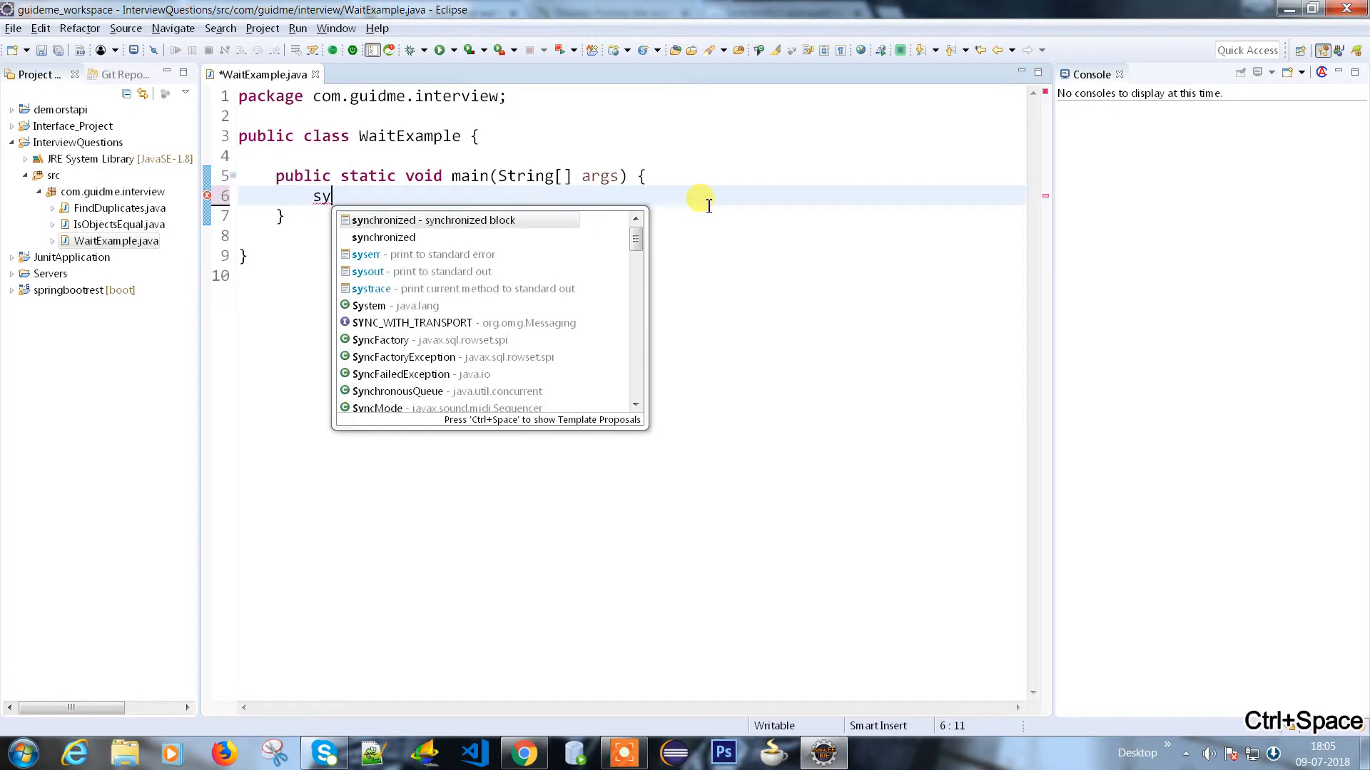
text(so)
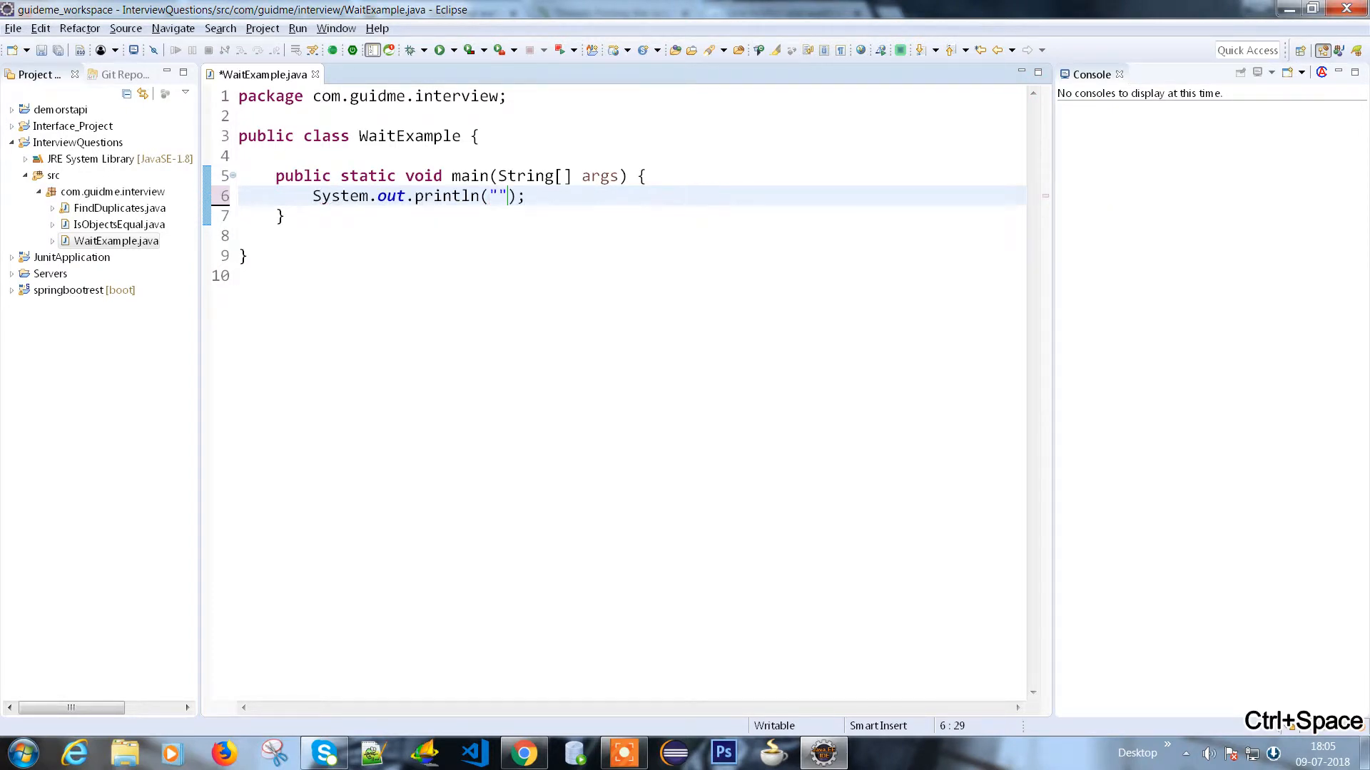
text(One)
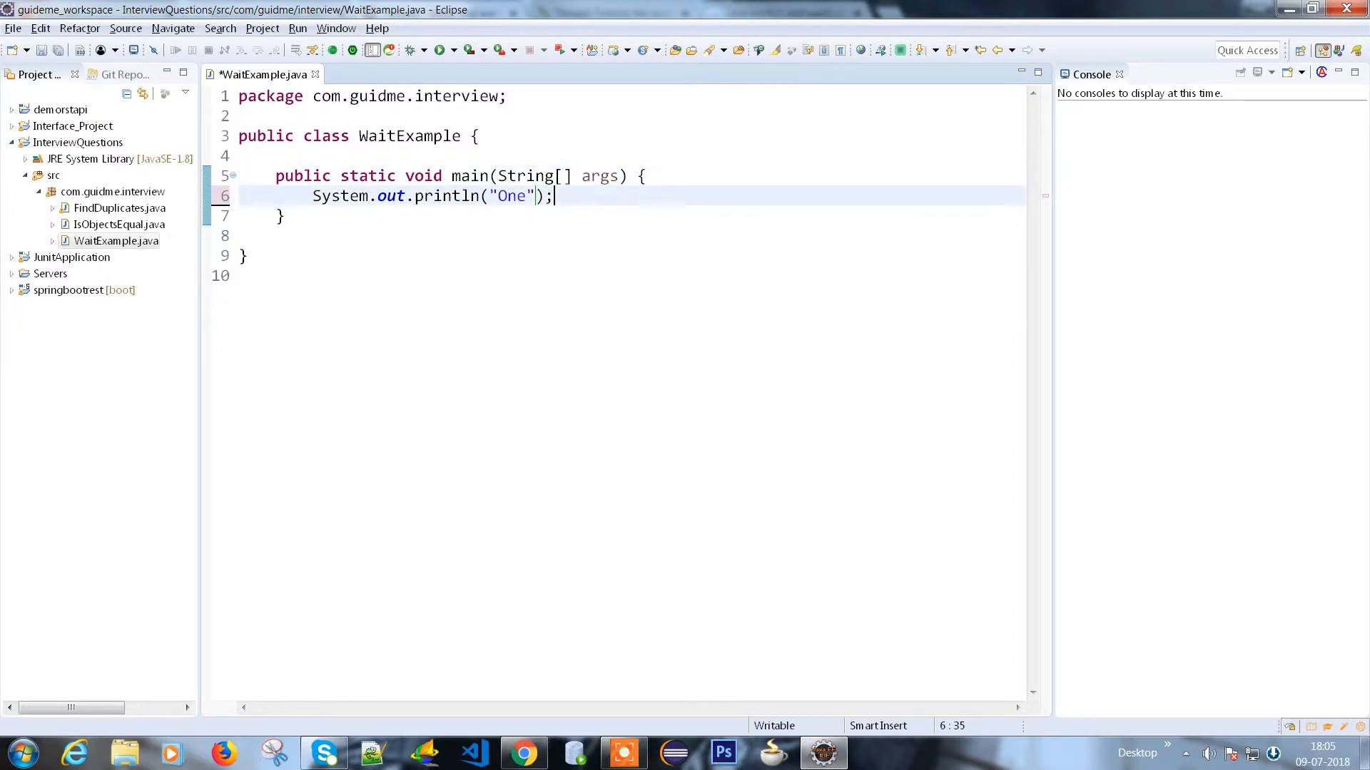
- Add a synchronized(args) block that prints Two, calls args.wait(), and prints Three
text(synchronized (args) {)
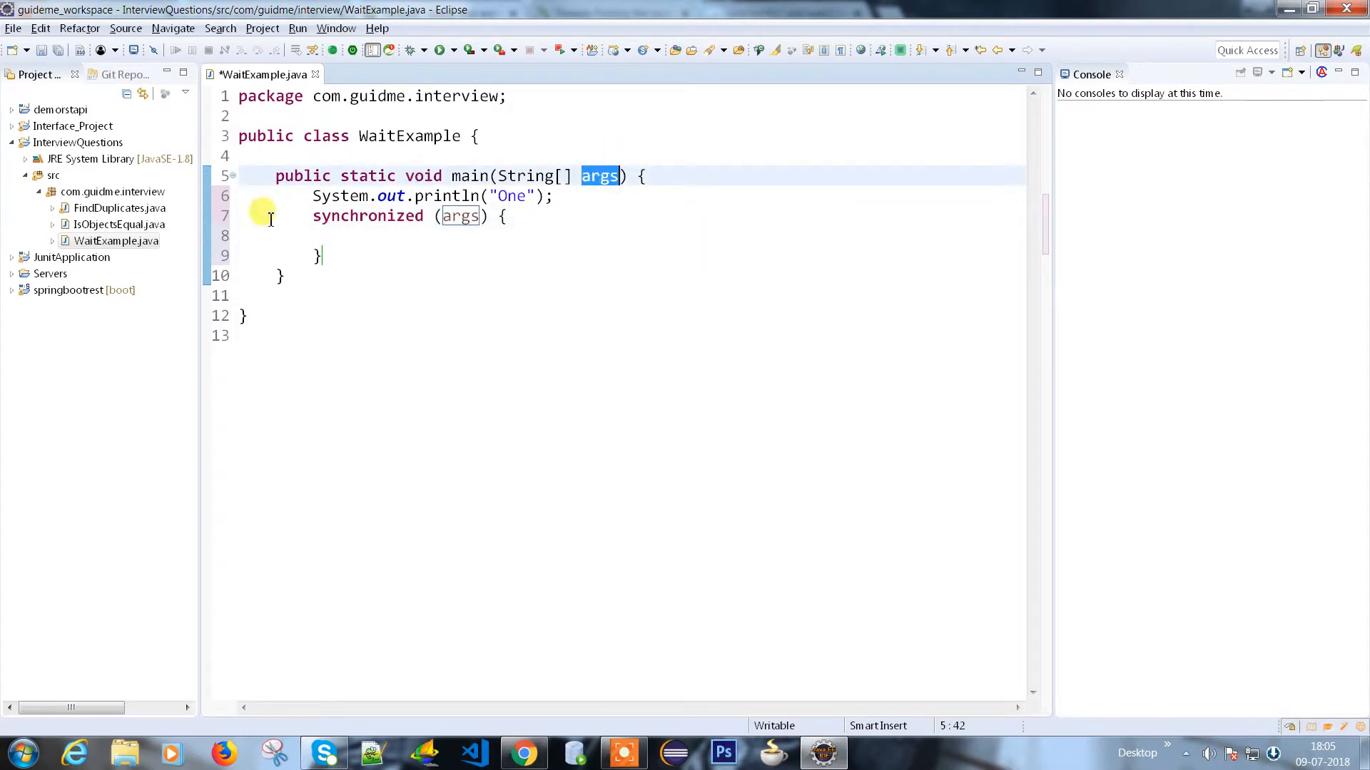
text(sys)
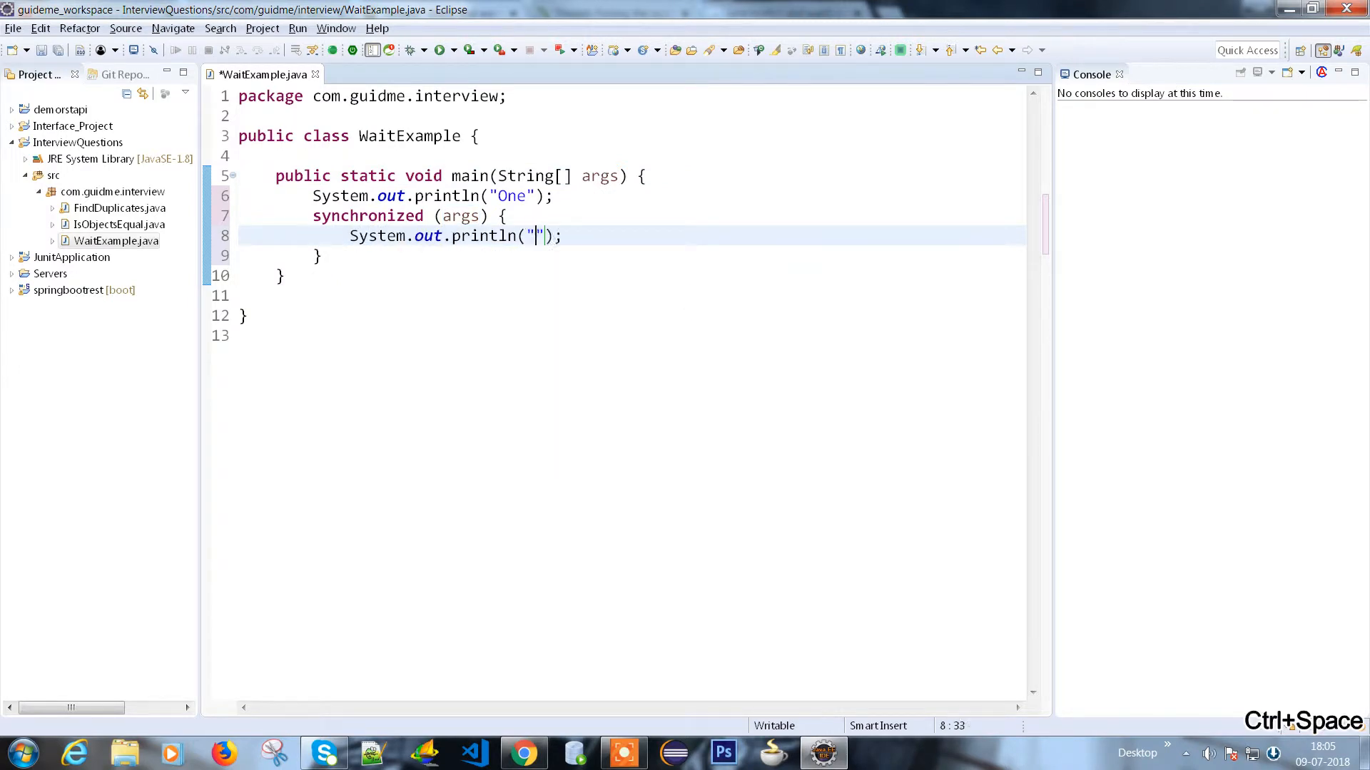
text(Two)
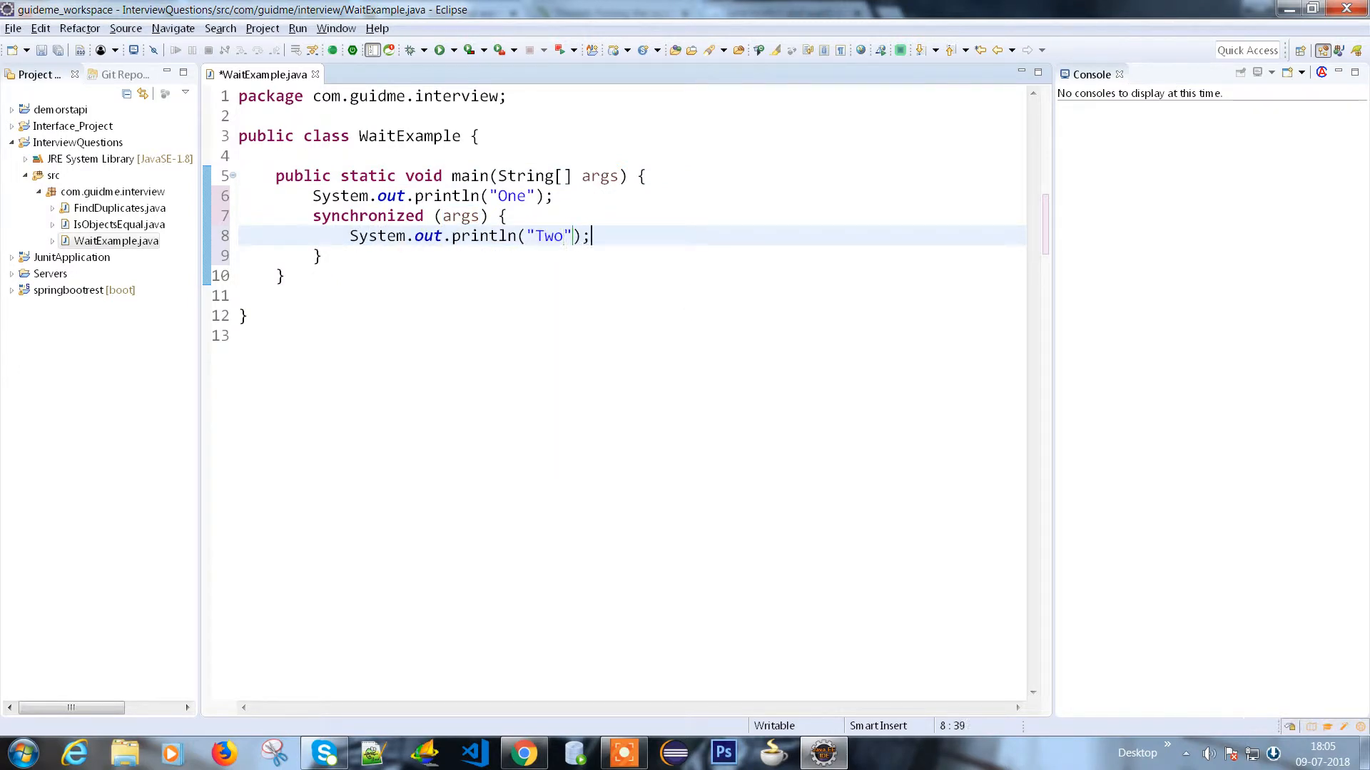
key(enter)
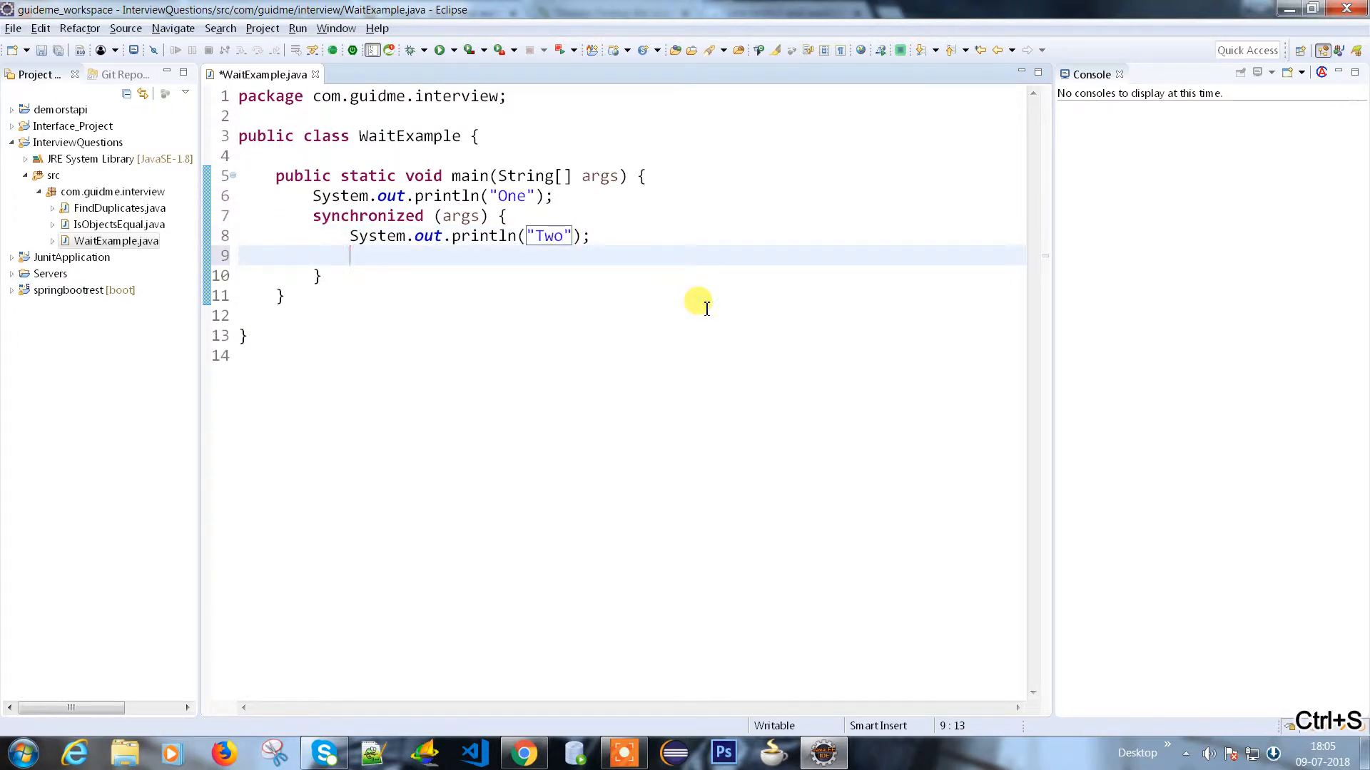
text(ar)
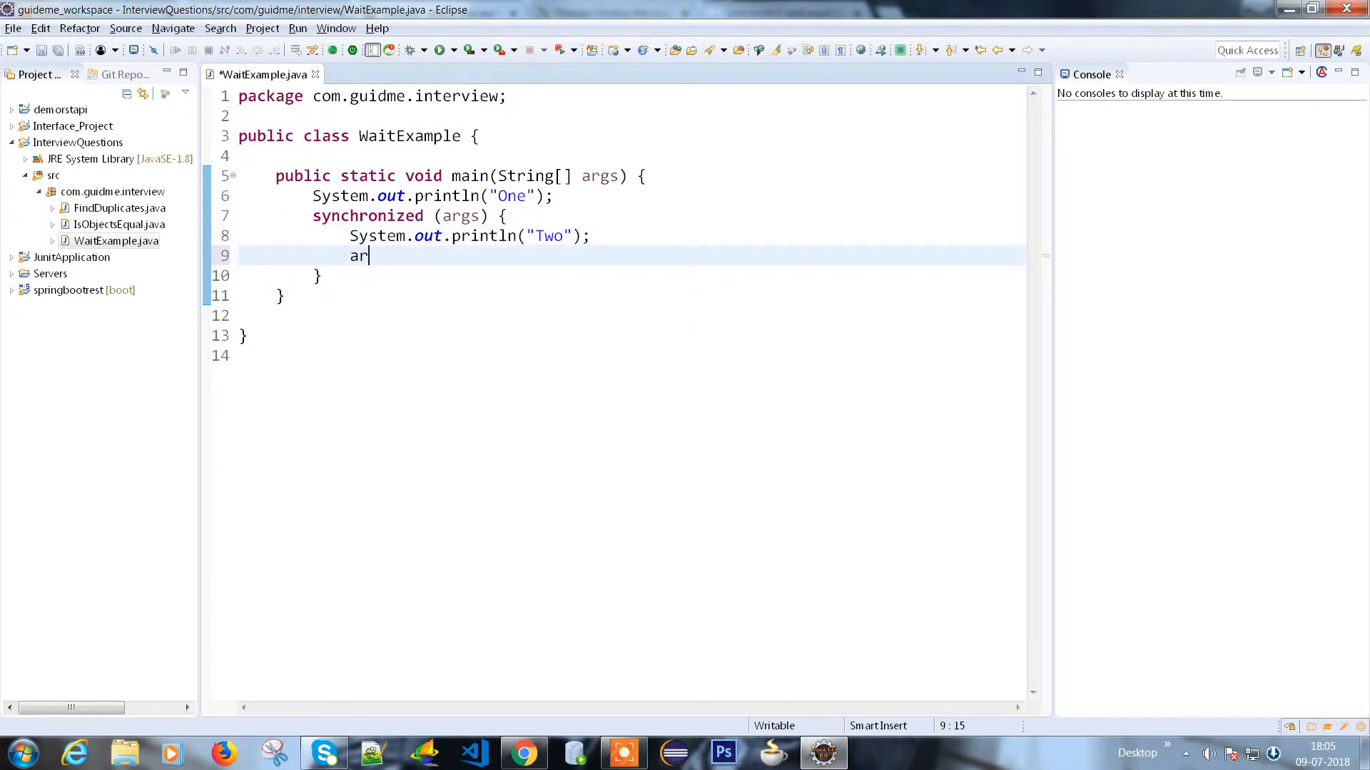
text(gs.)
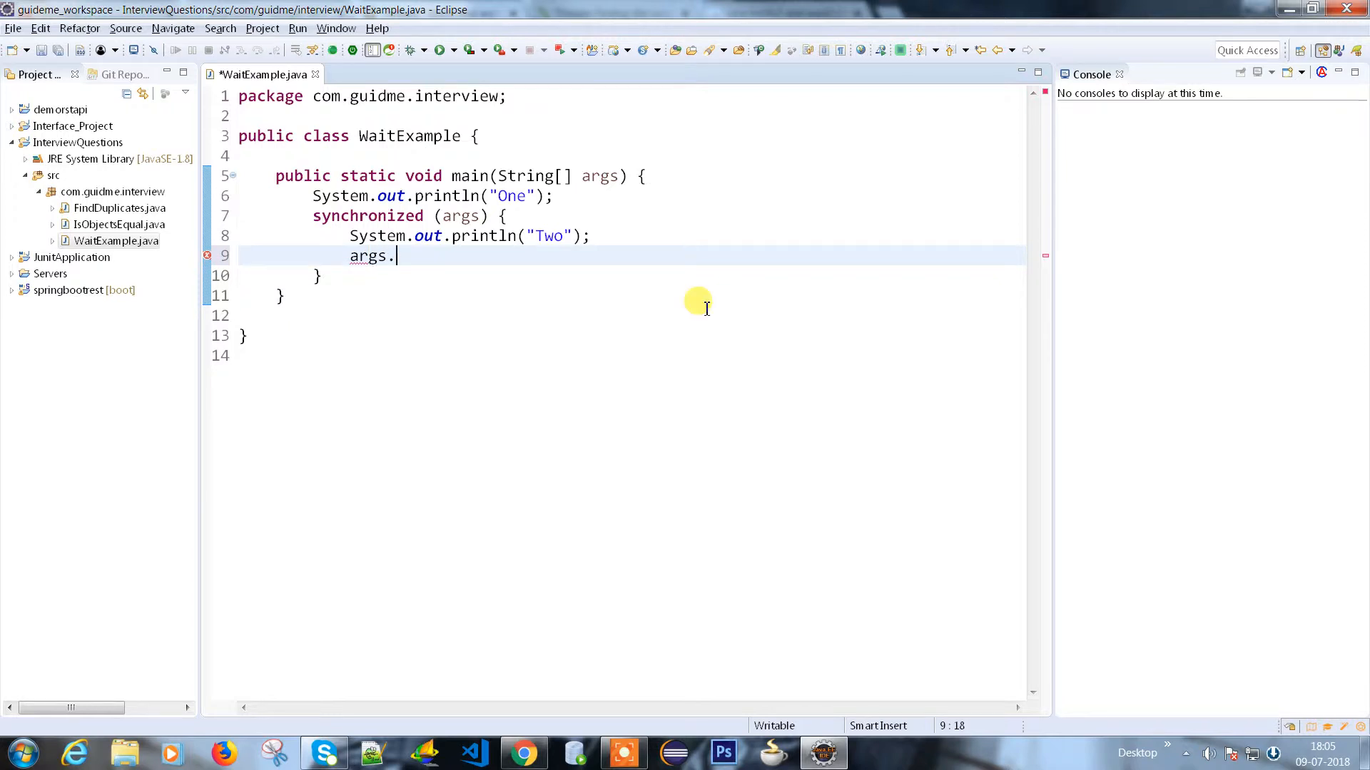
text(wait();)
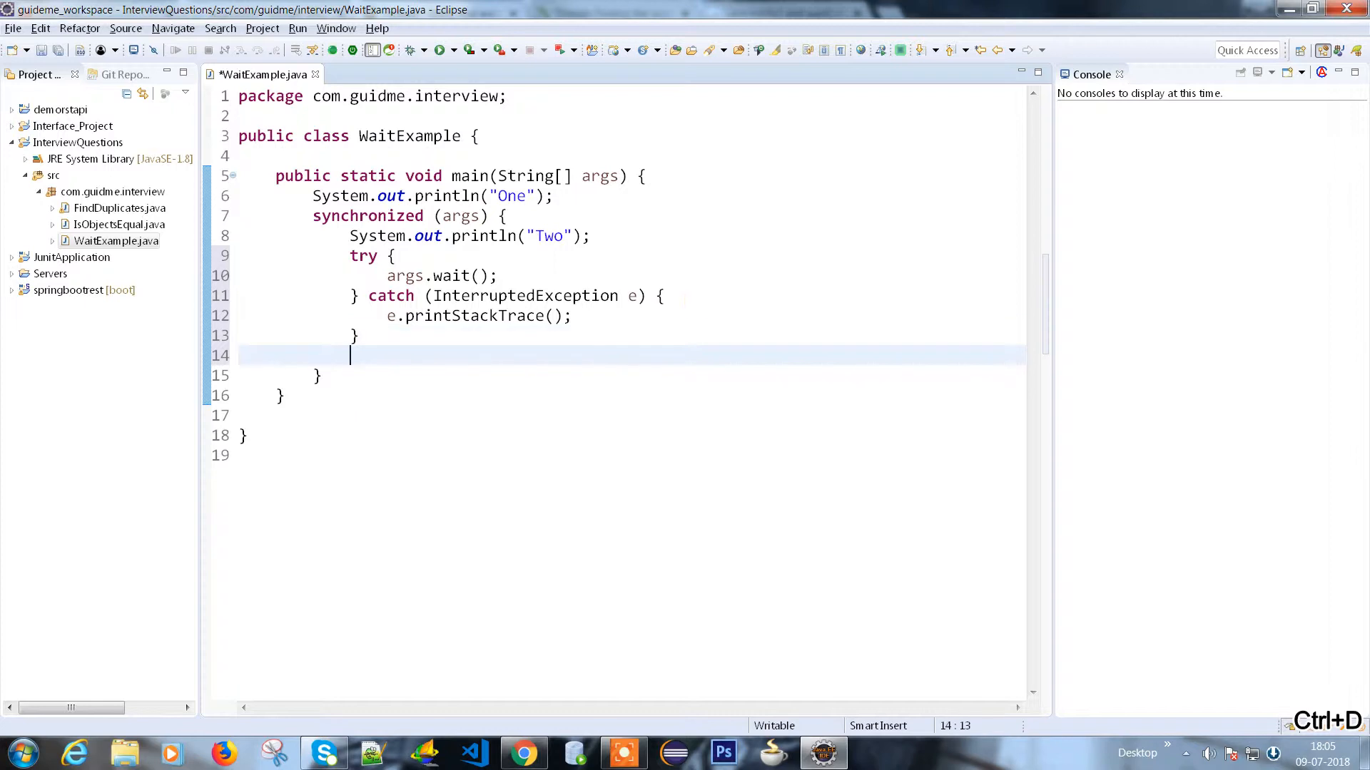
text(syso)
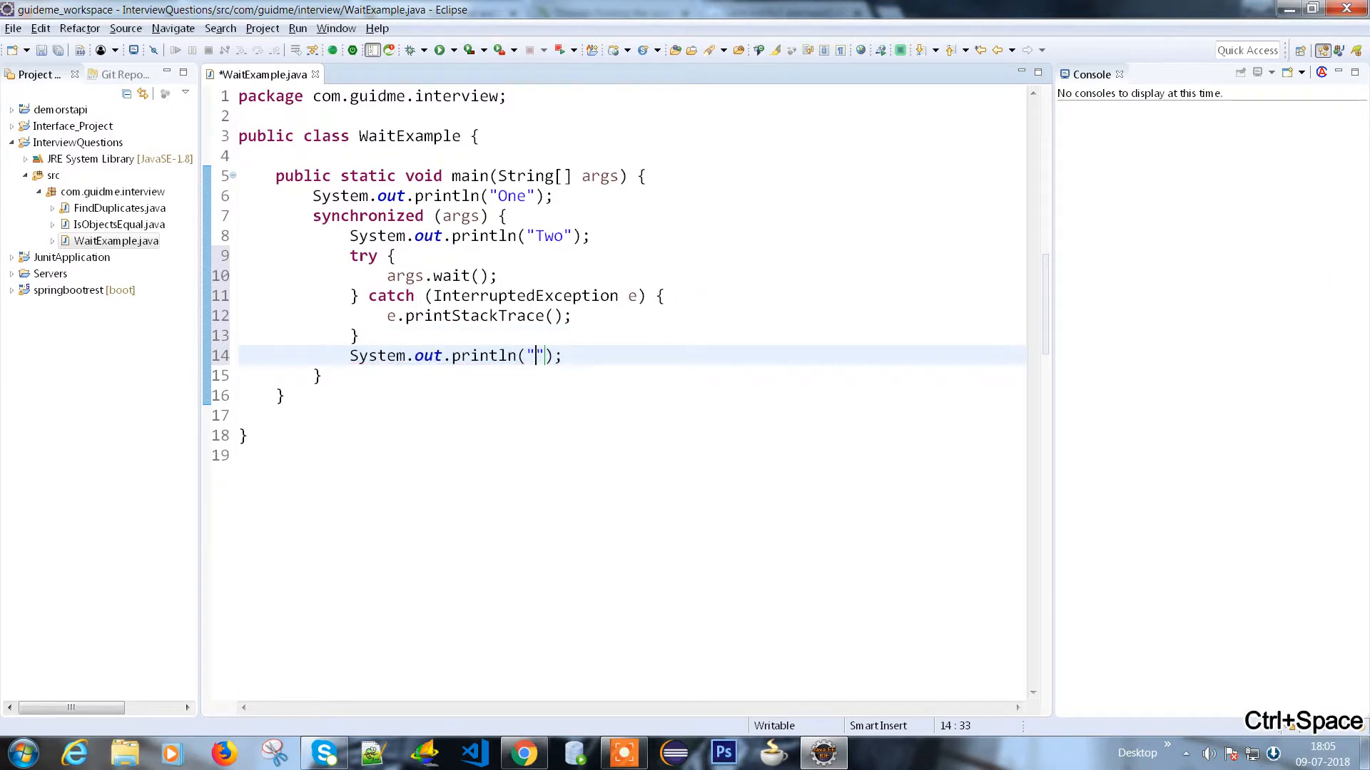
text(Three)
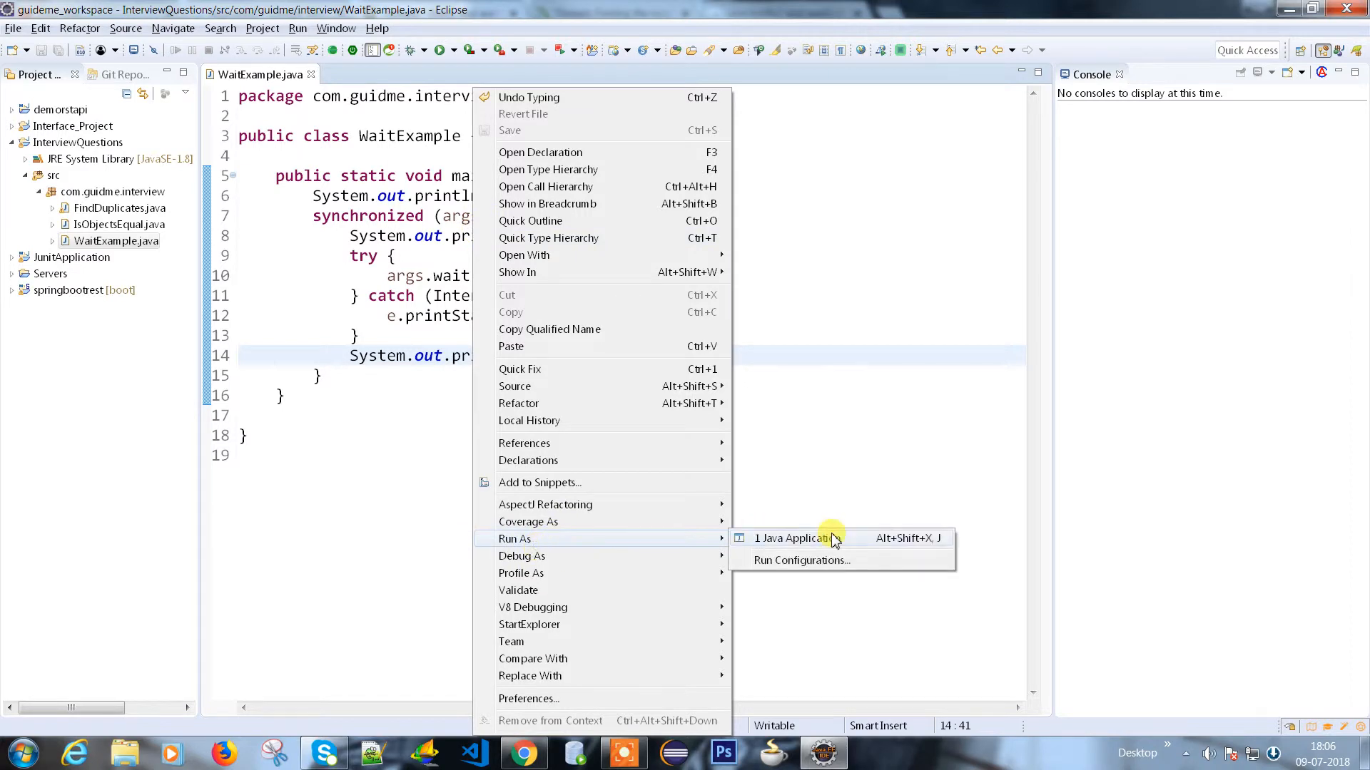
- Run WaitExample, which prints One and Two, then stays stuck at args.wait()
click(795, 537)
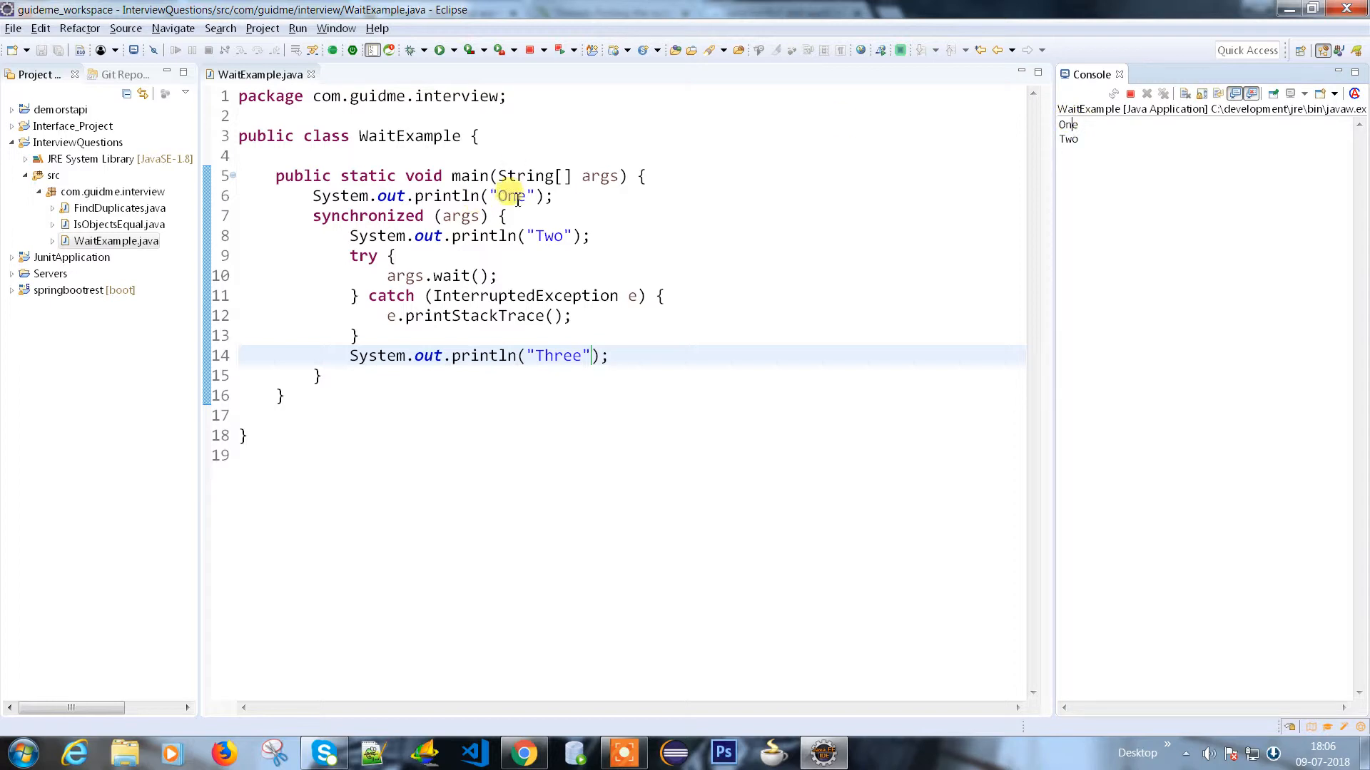
double_click(548, 236)
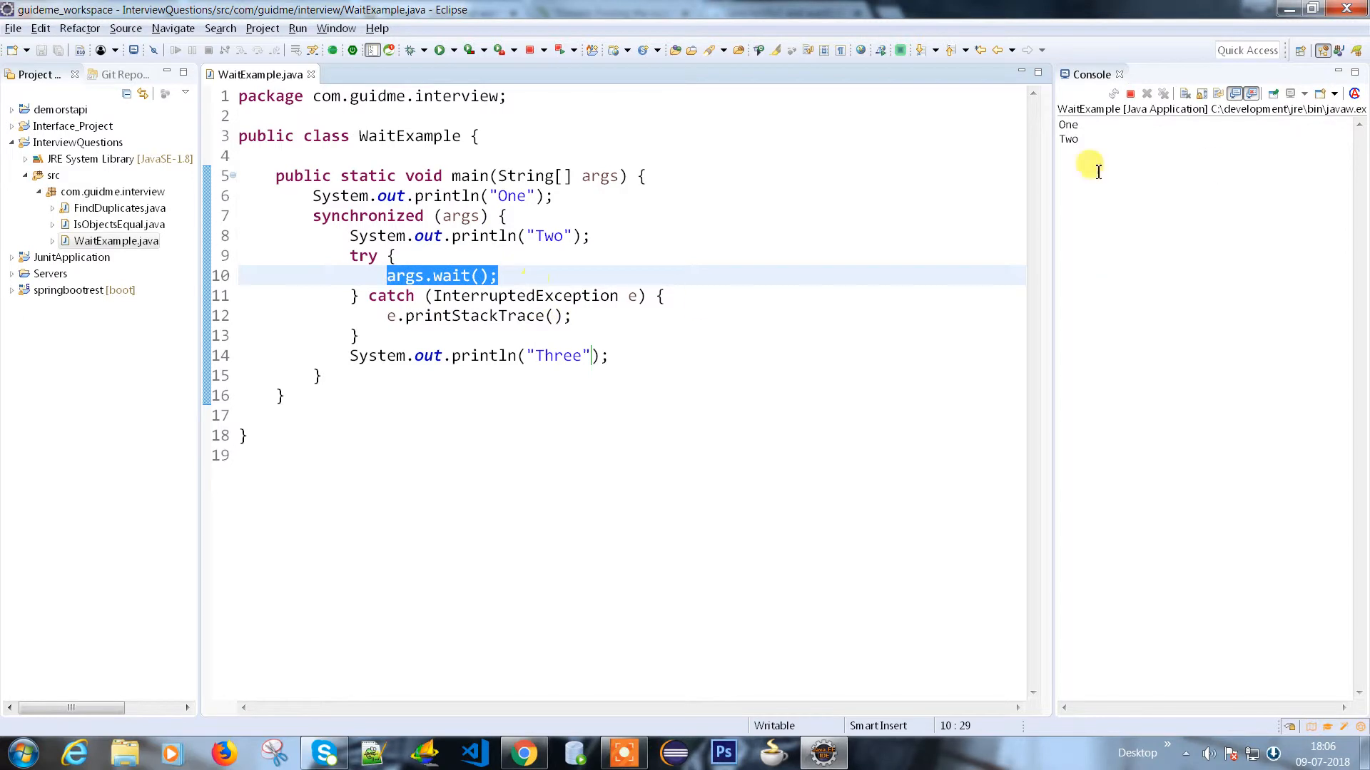
mouse_move(1048, 216)
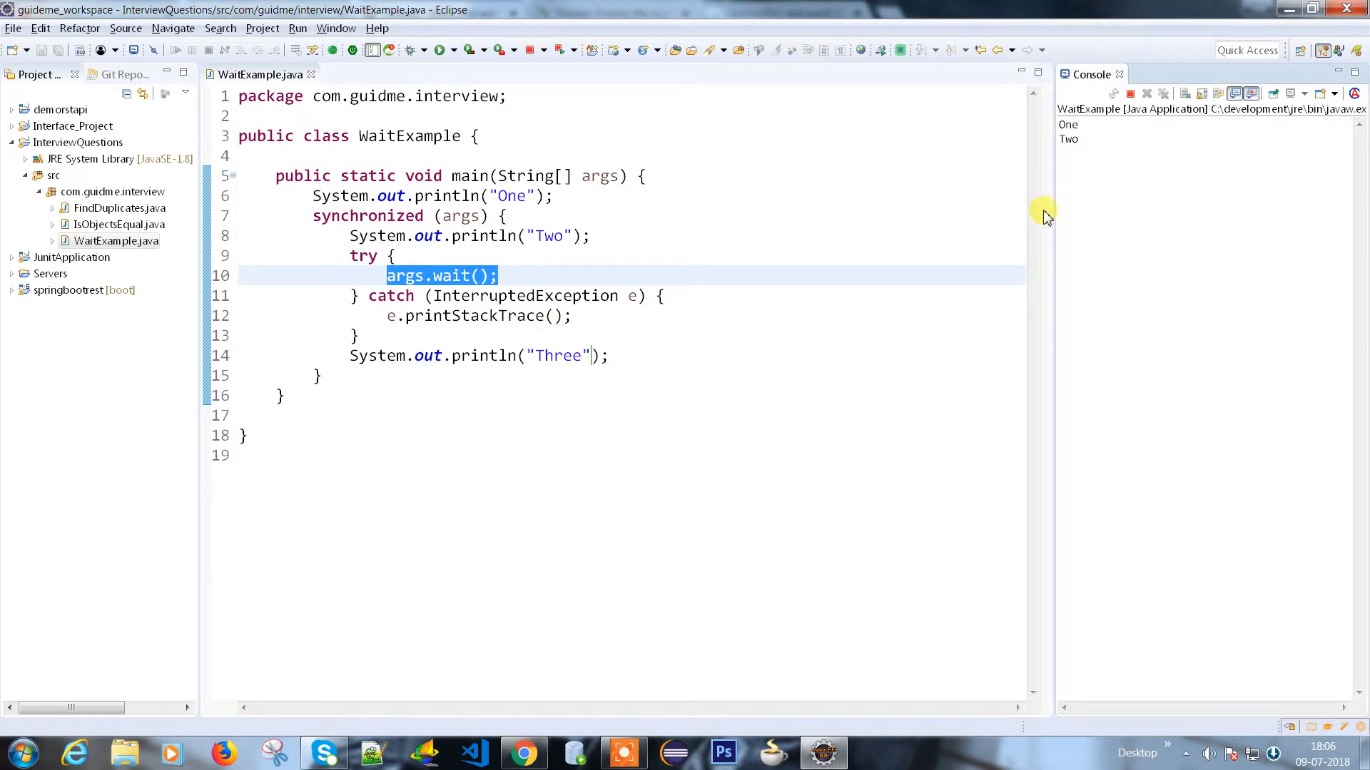
mouse_move(891, 242)
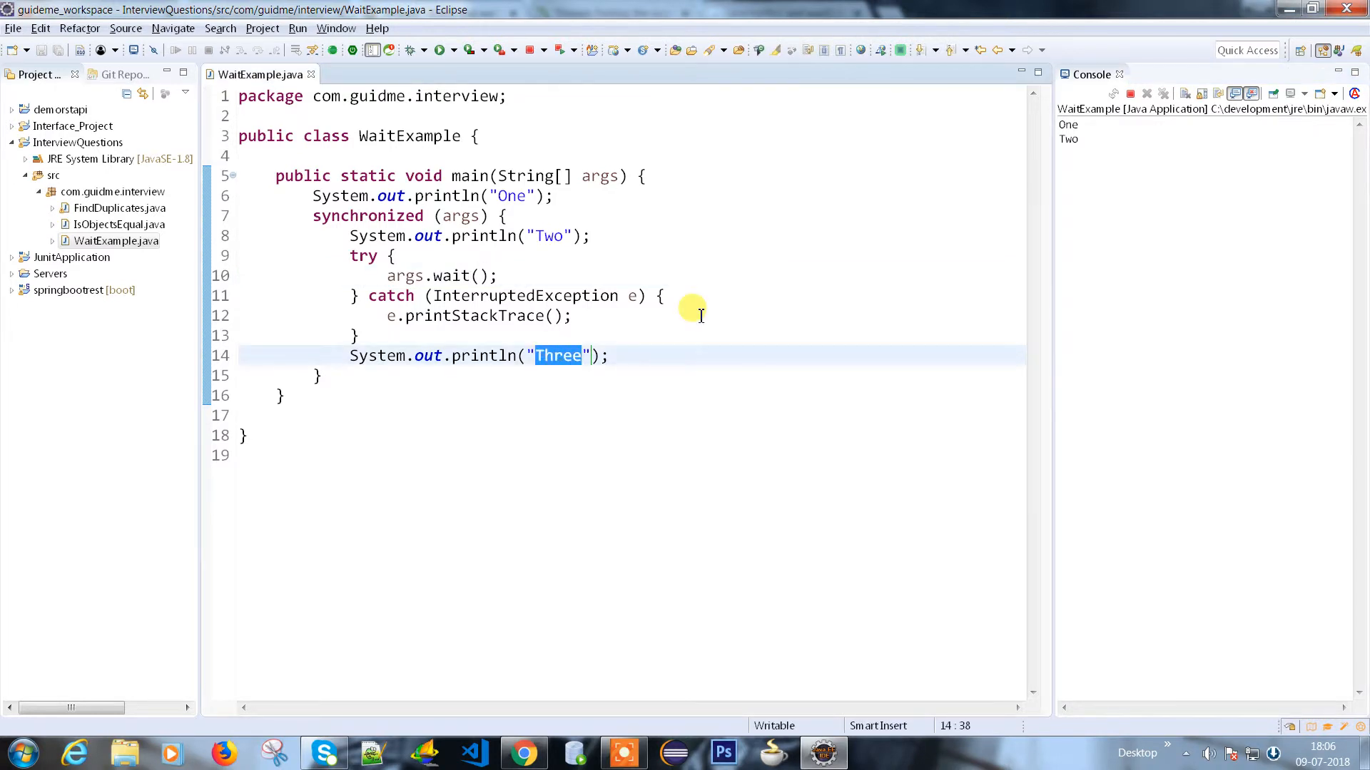
mouse_move(367, 276)
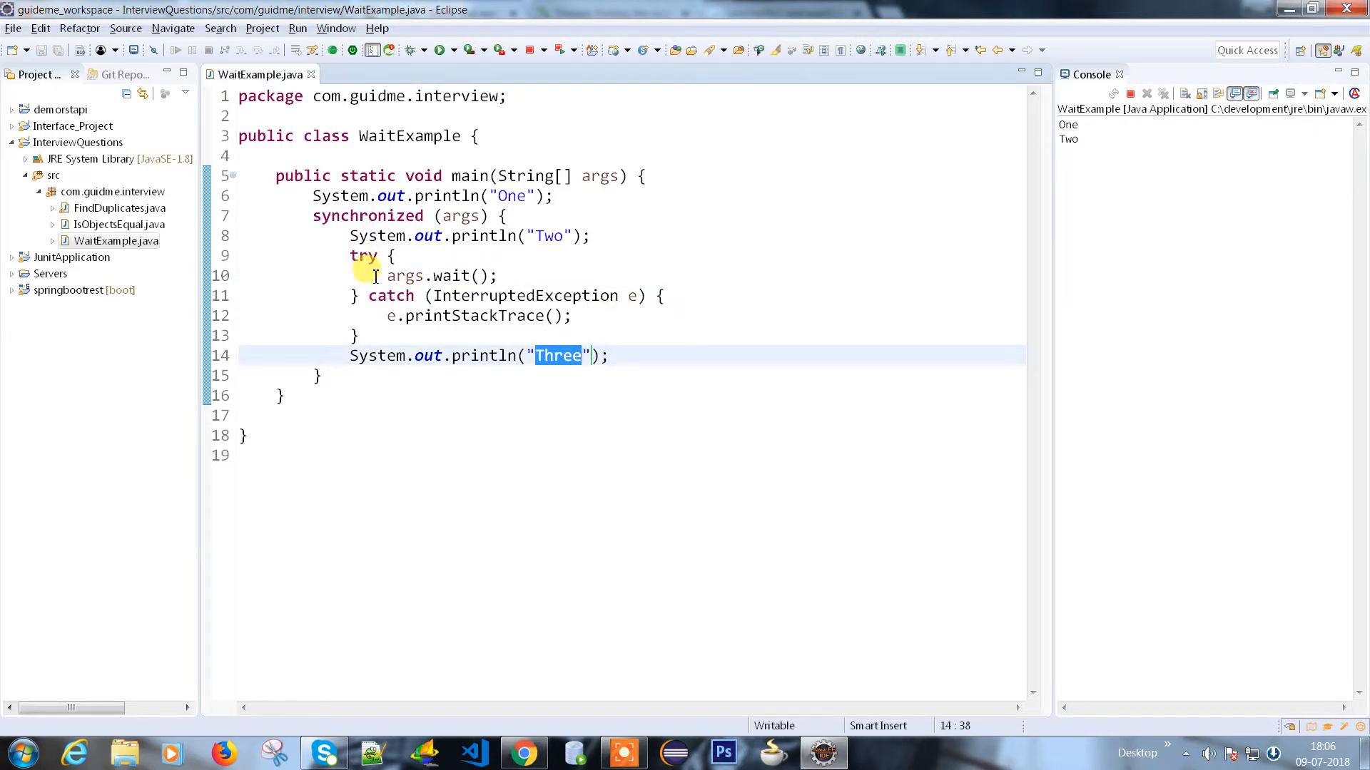
click(524, 276)
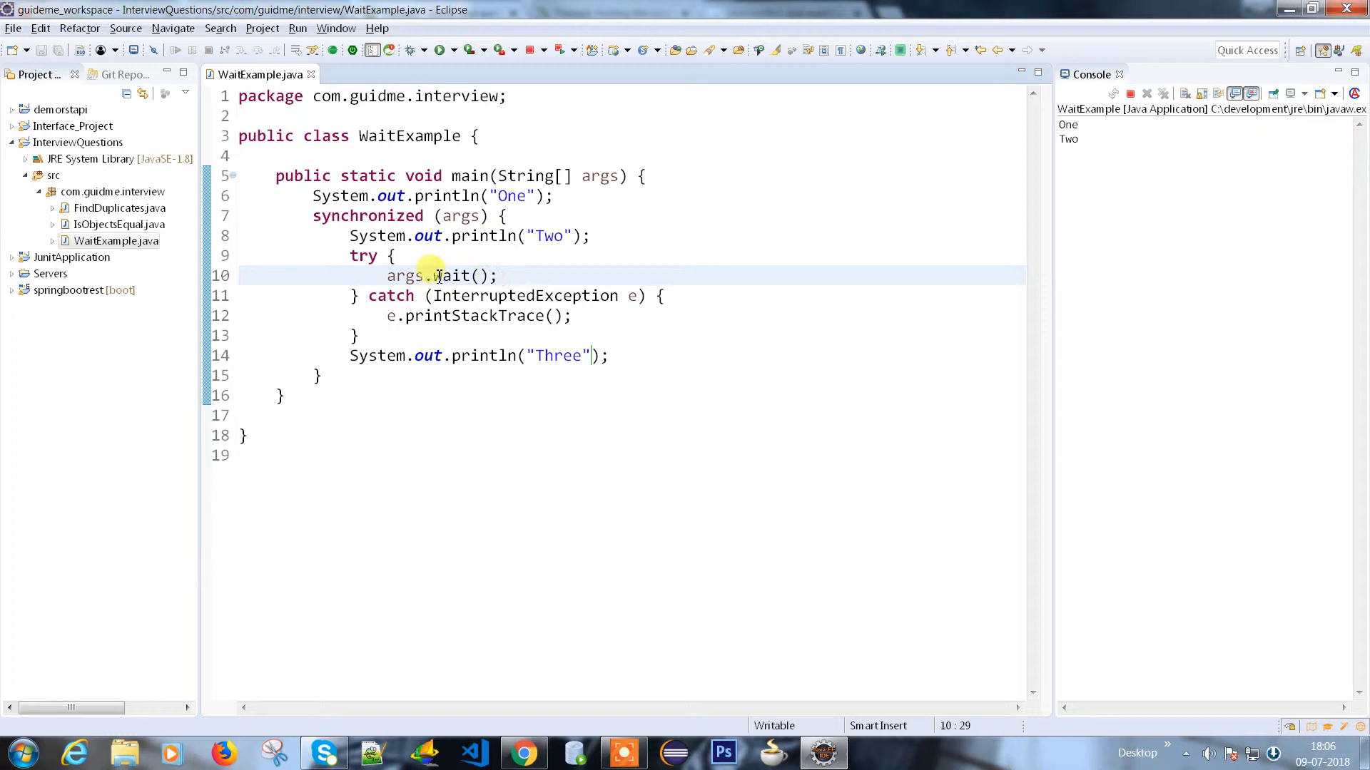
mouse_move(450, 275)
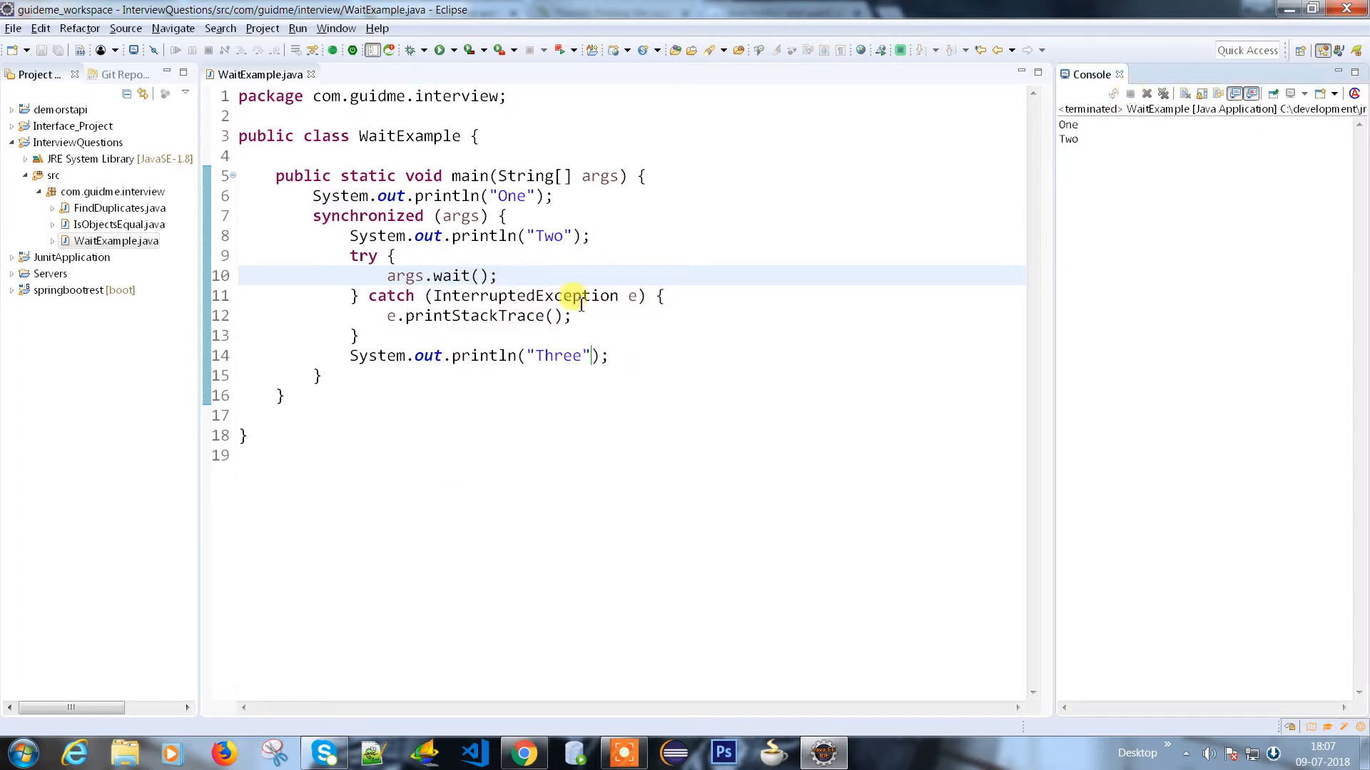
- Change the call to args.wait(1000) and rerun so the console prints One, Two and Three
right_click(428, 275)
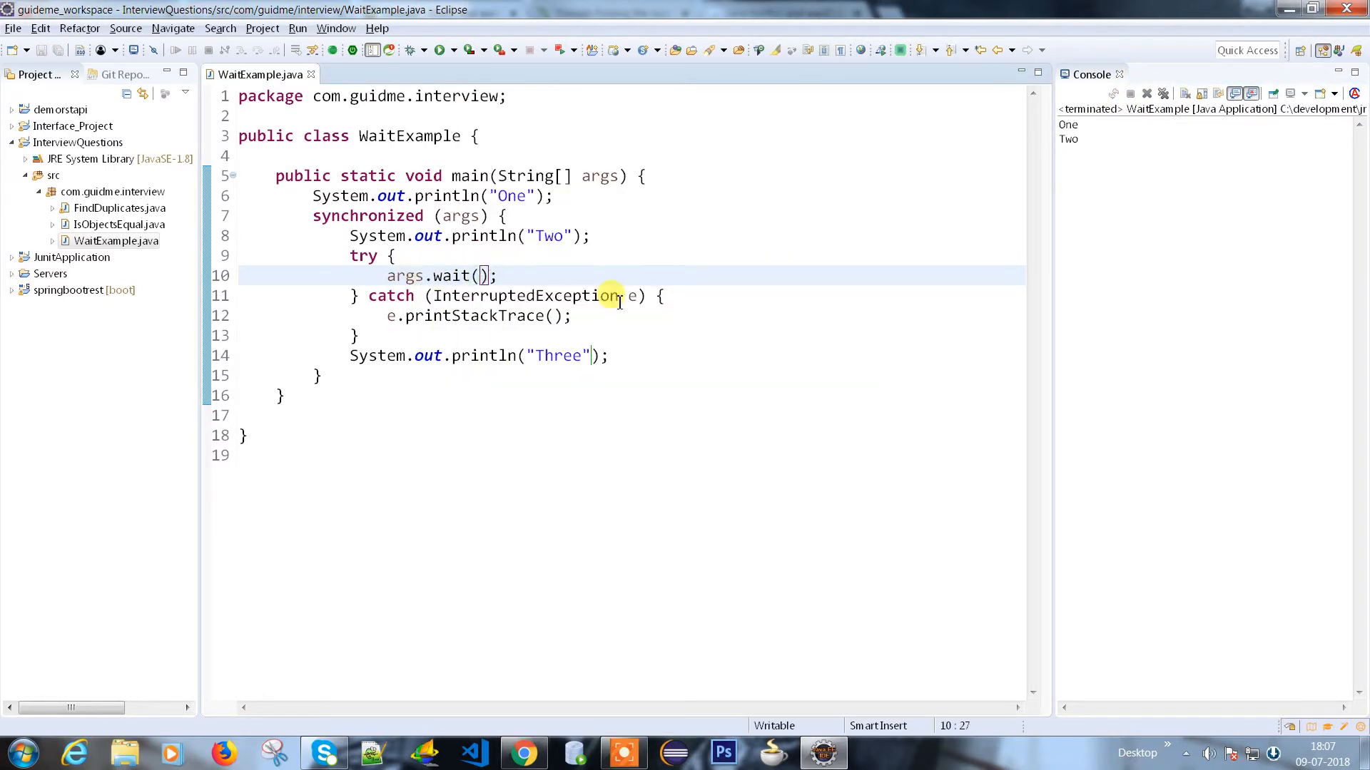
text(1000)
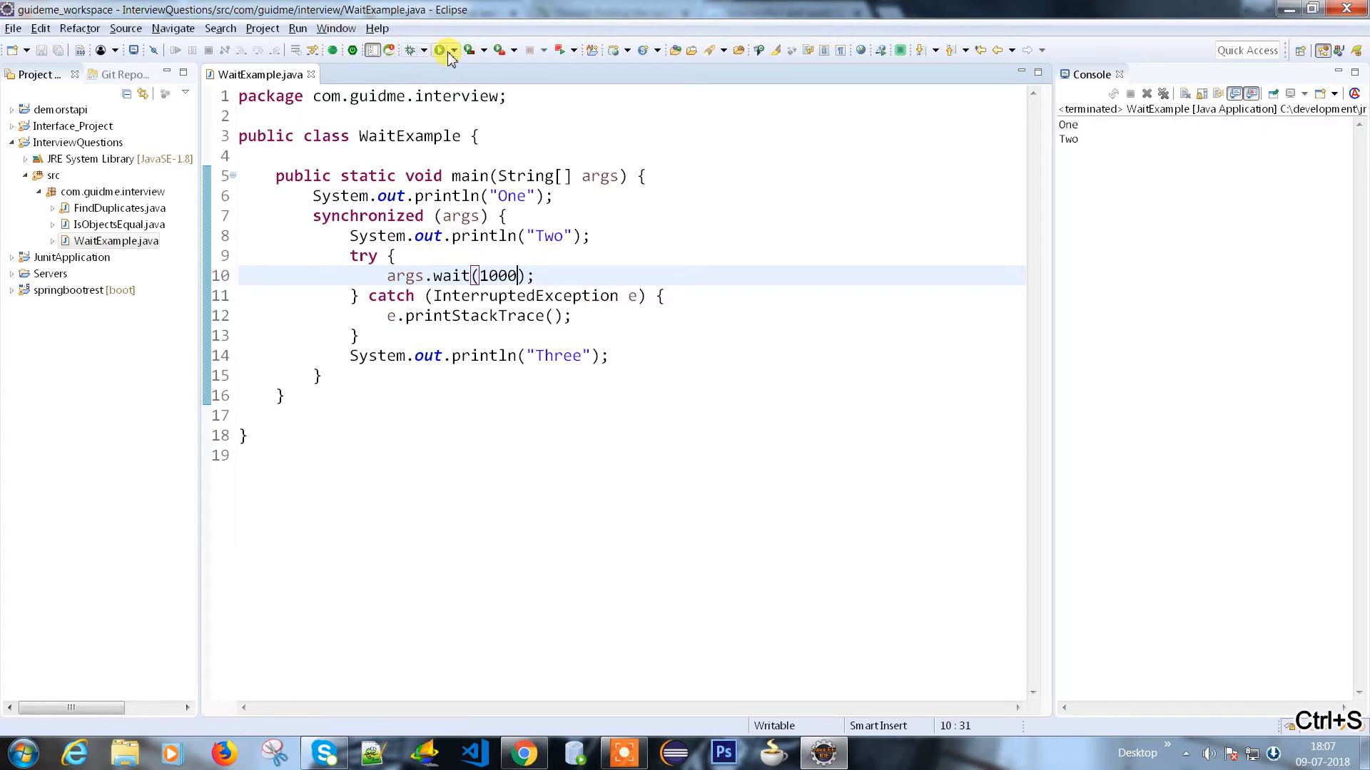
click(445, 50)
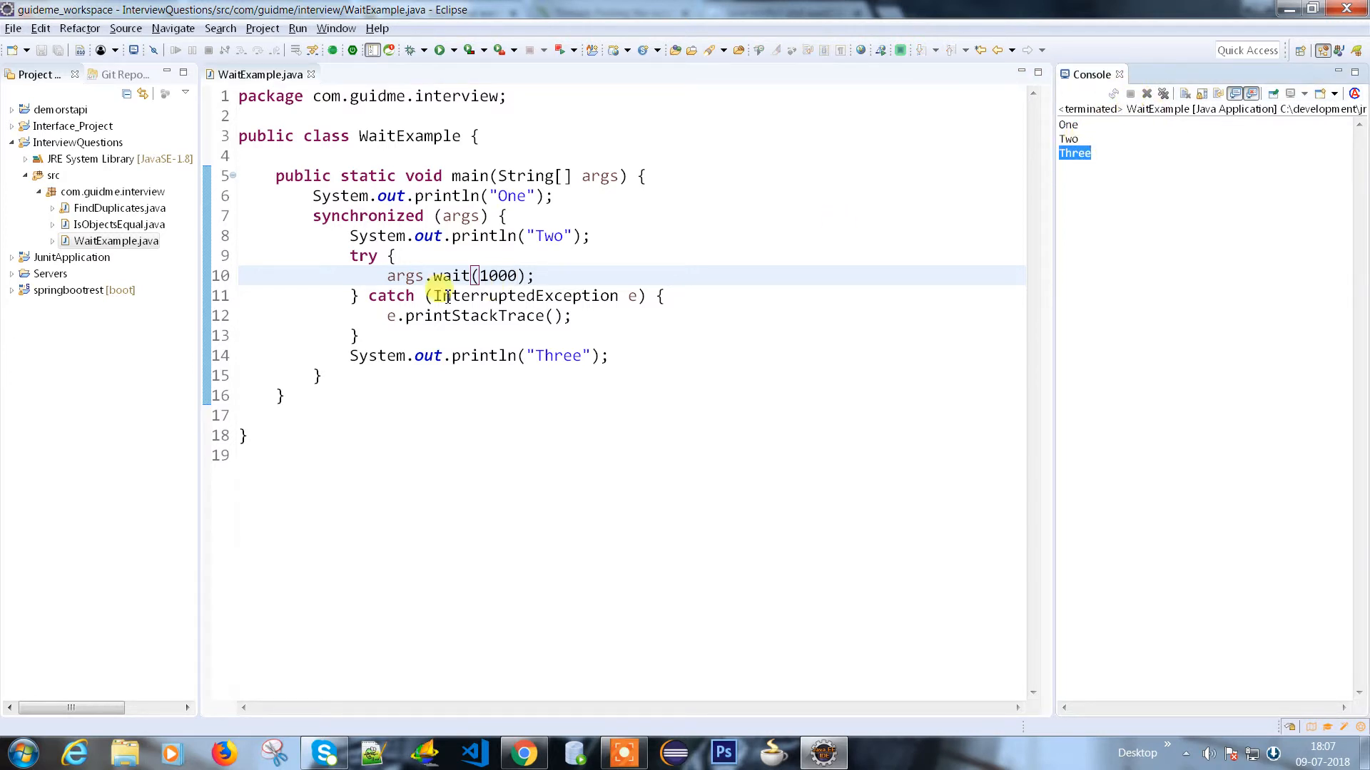
double_click(498, 276)
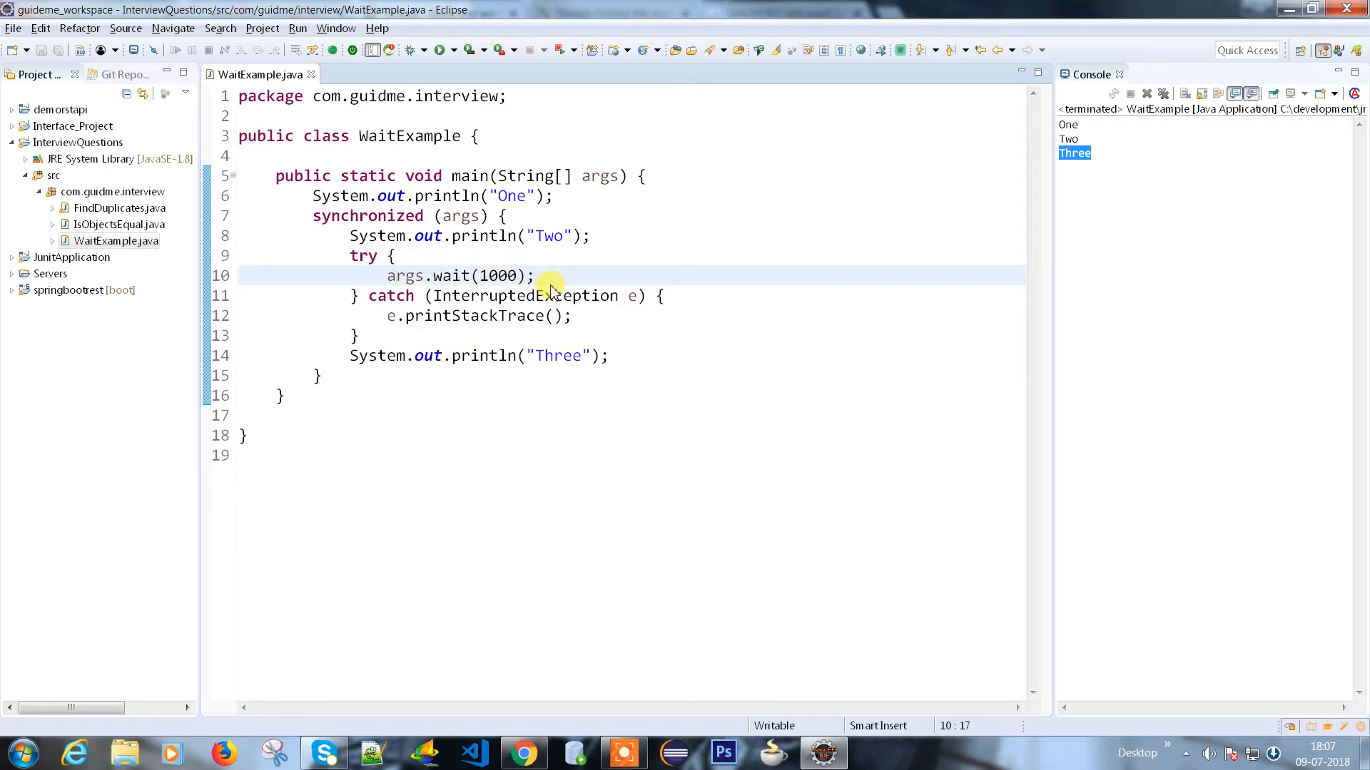
click(541, 275)
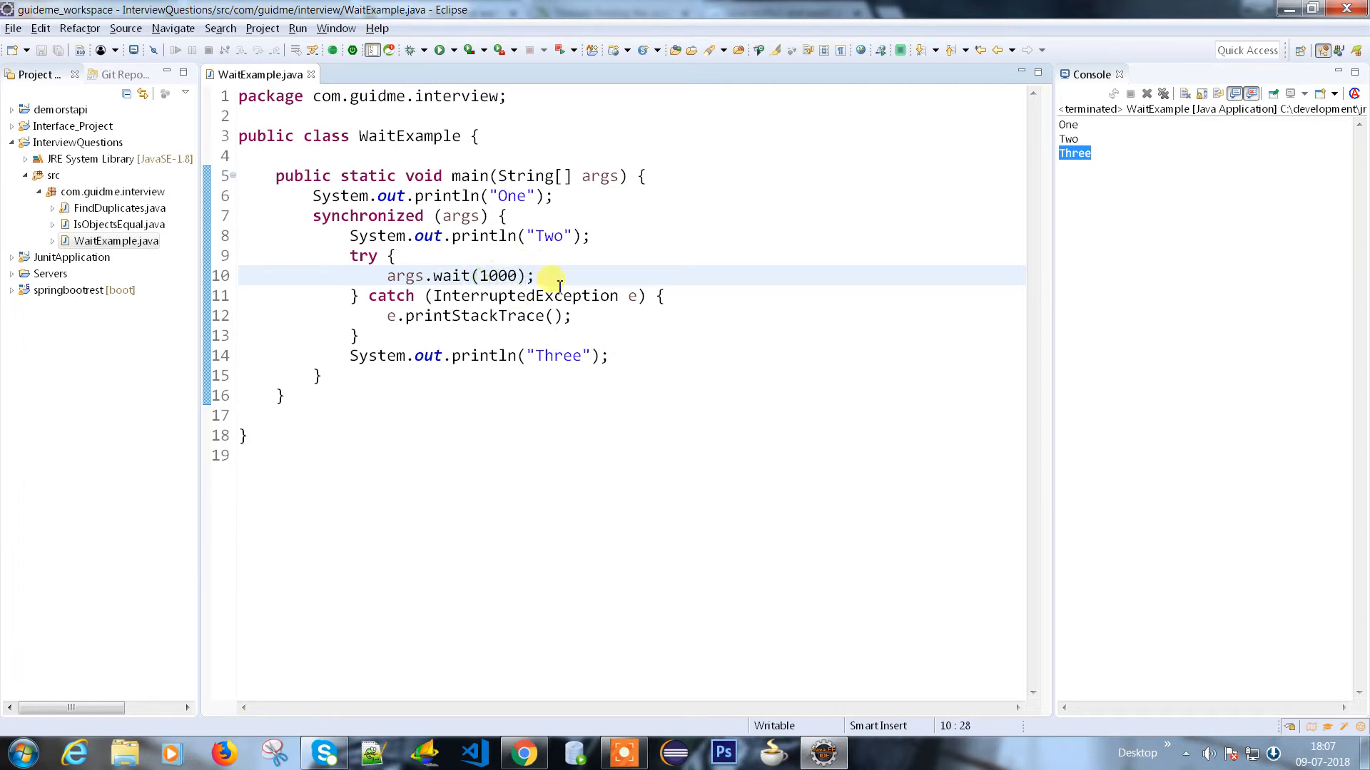
- Append the comment '// notify or notifyAll' after the wait call and save with Ctrl+S
text(//)
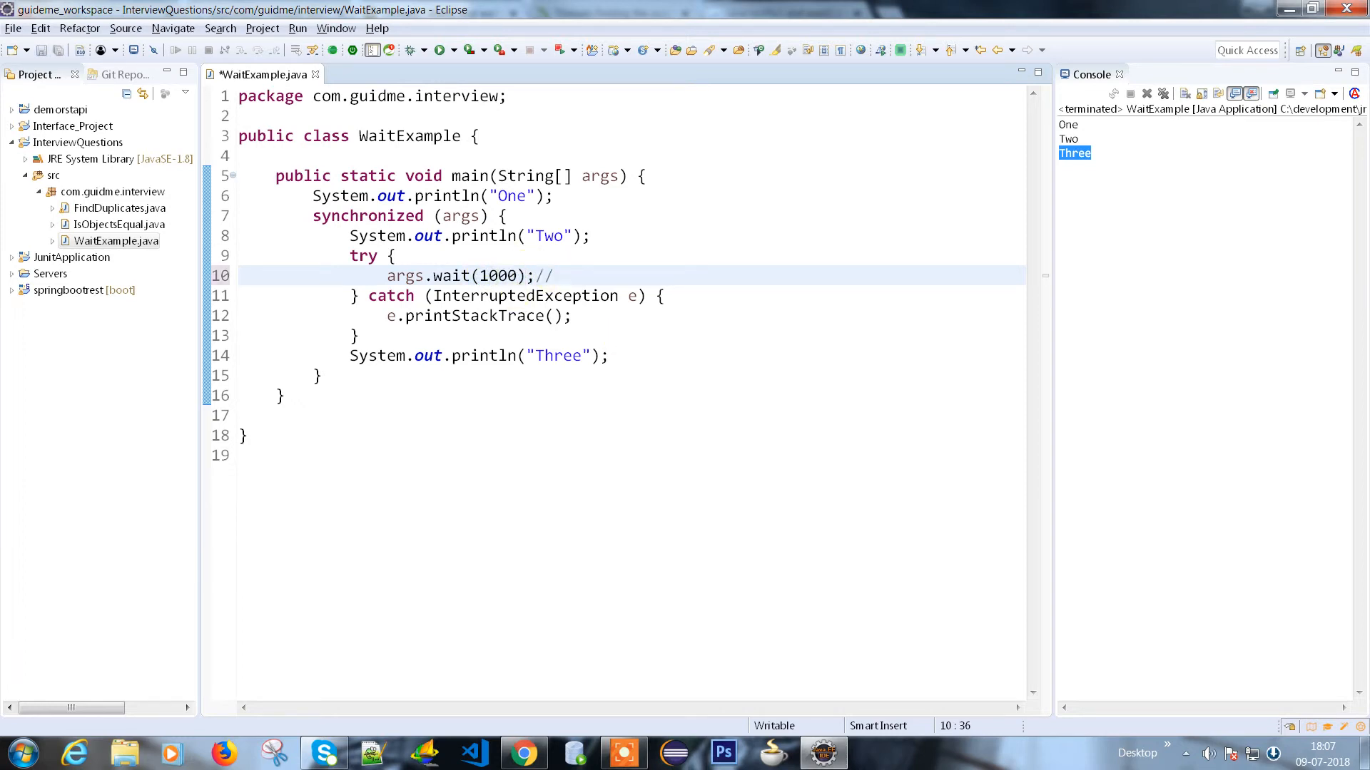
text(notify or noti)
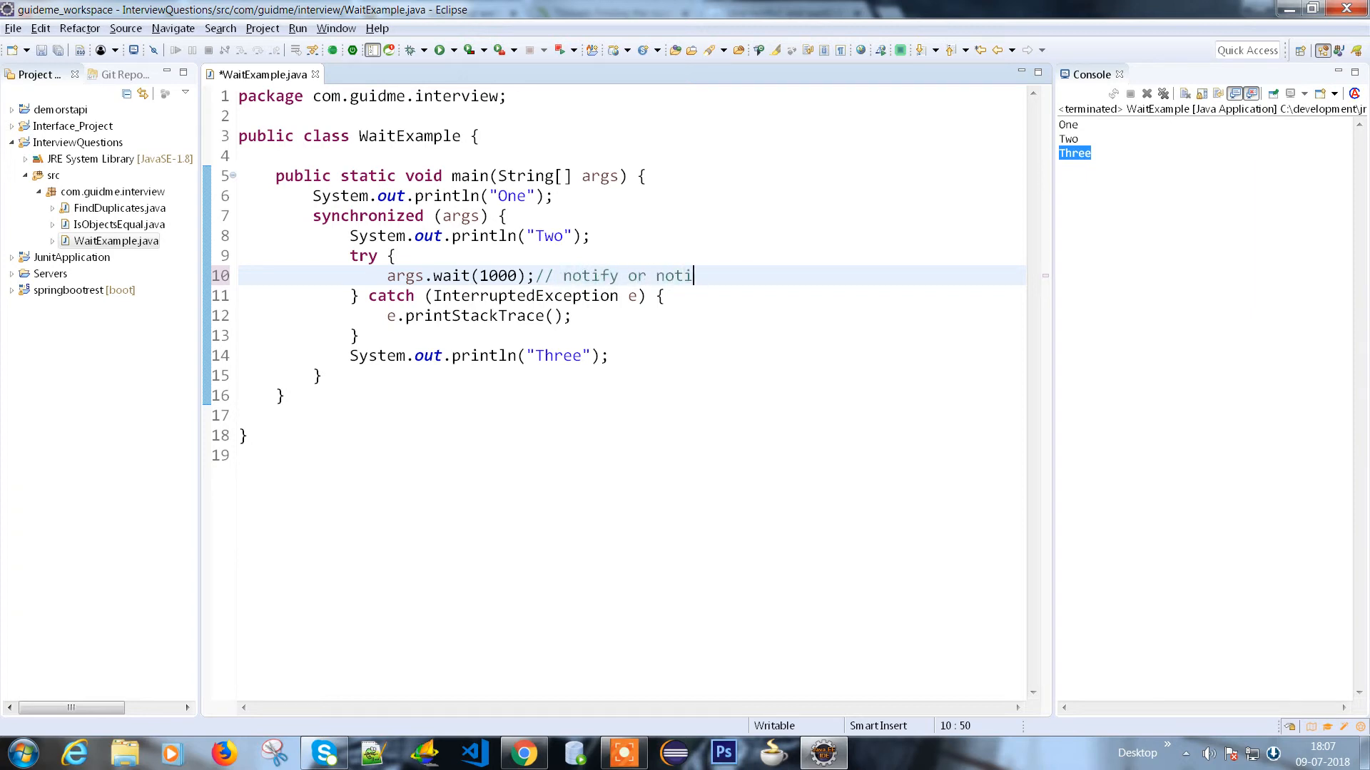
text(fyAll)
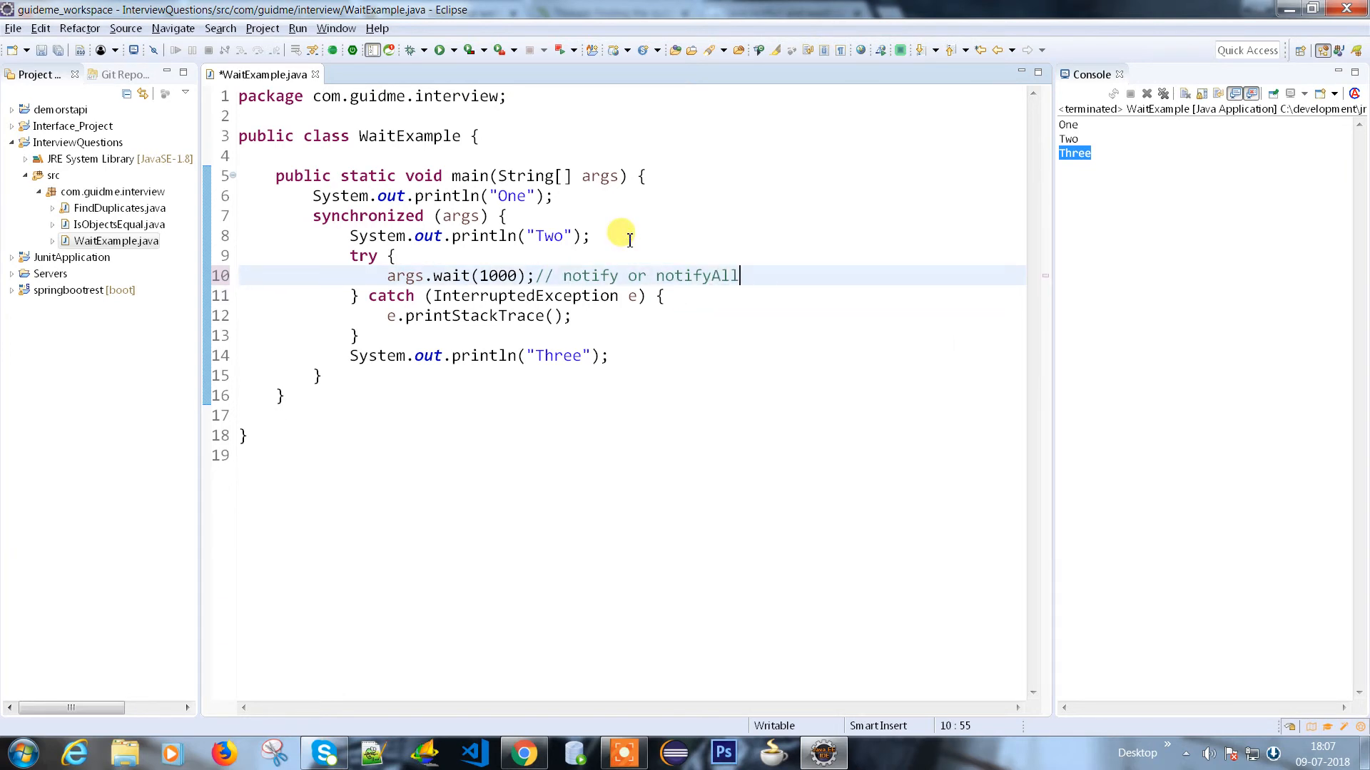
key(ctrl+s)
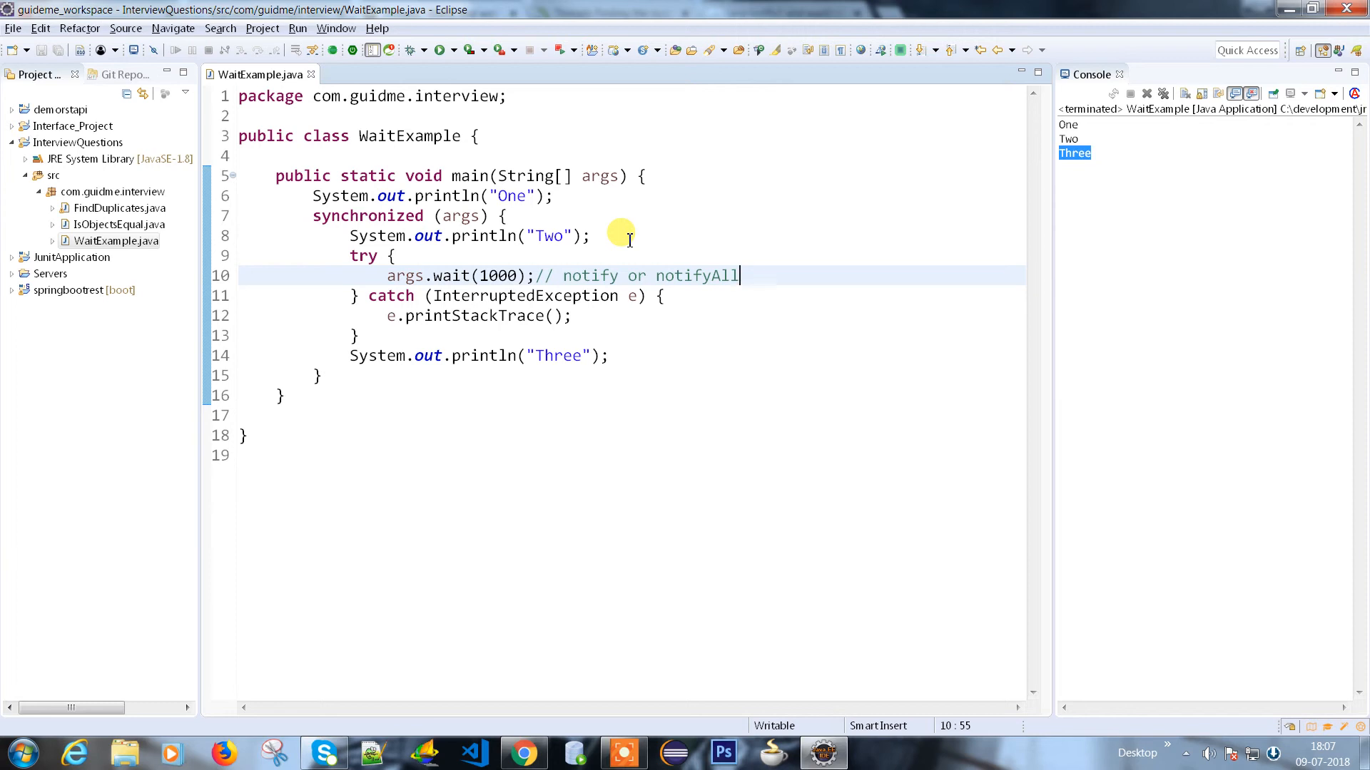
mouse_move(627, 341)
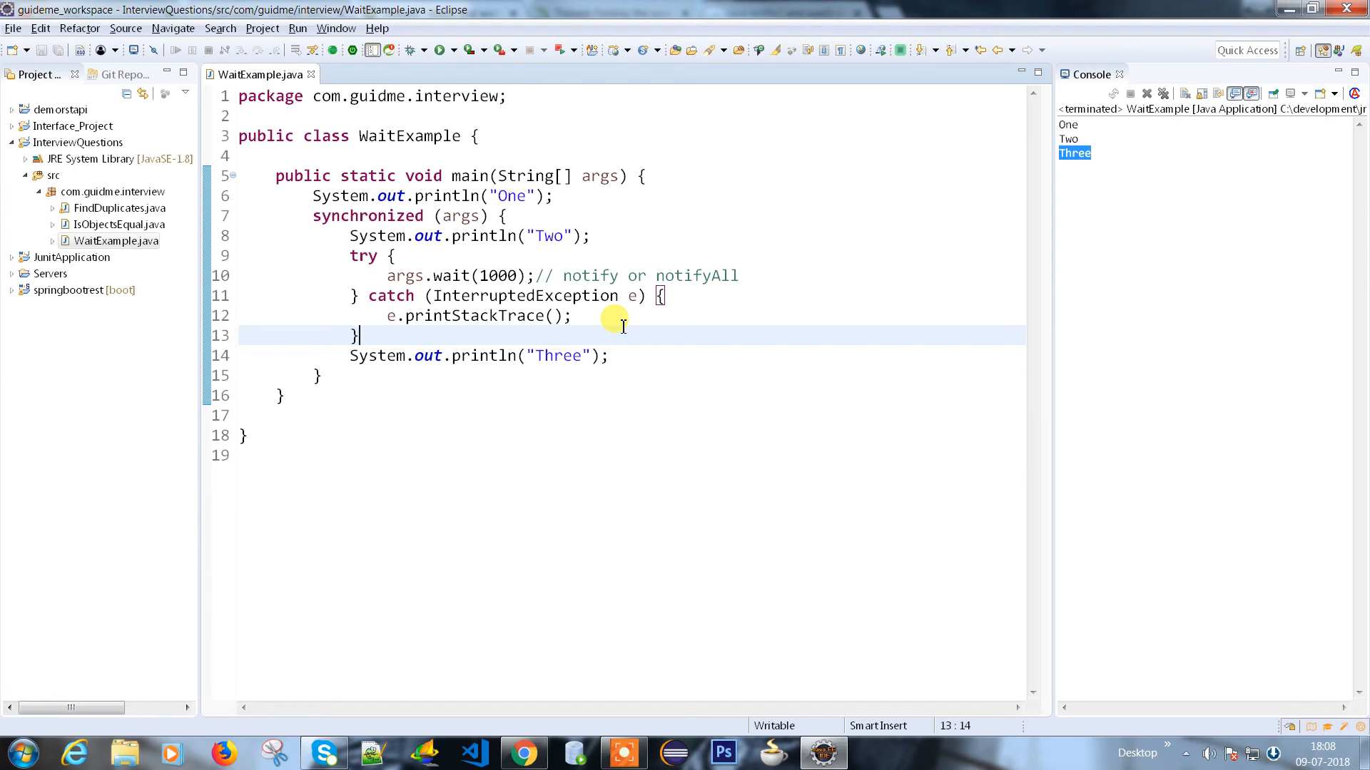
click(620, 355)
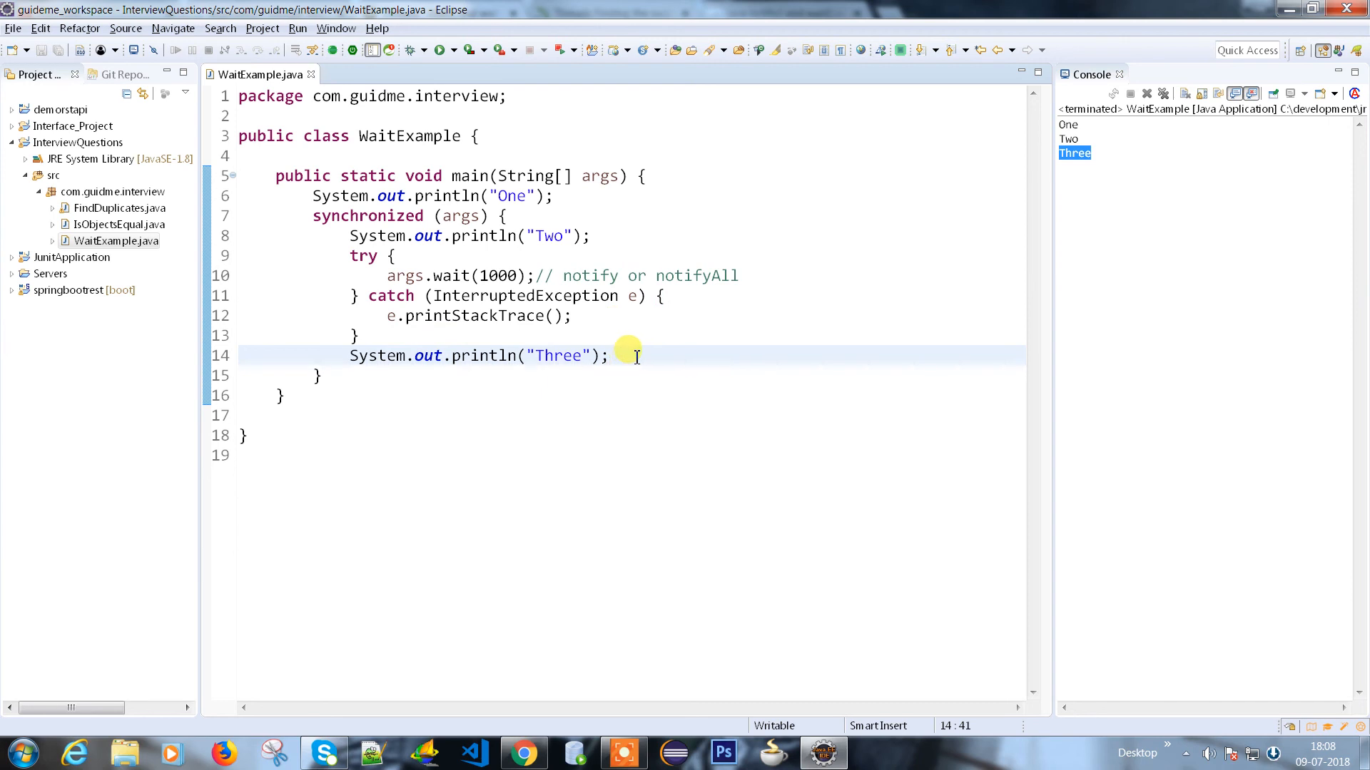
click(610, 355)
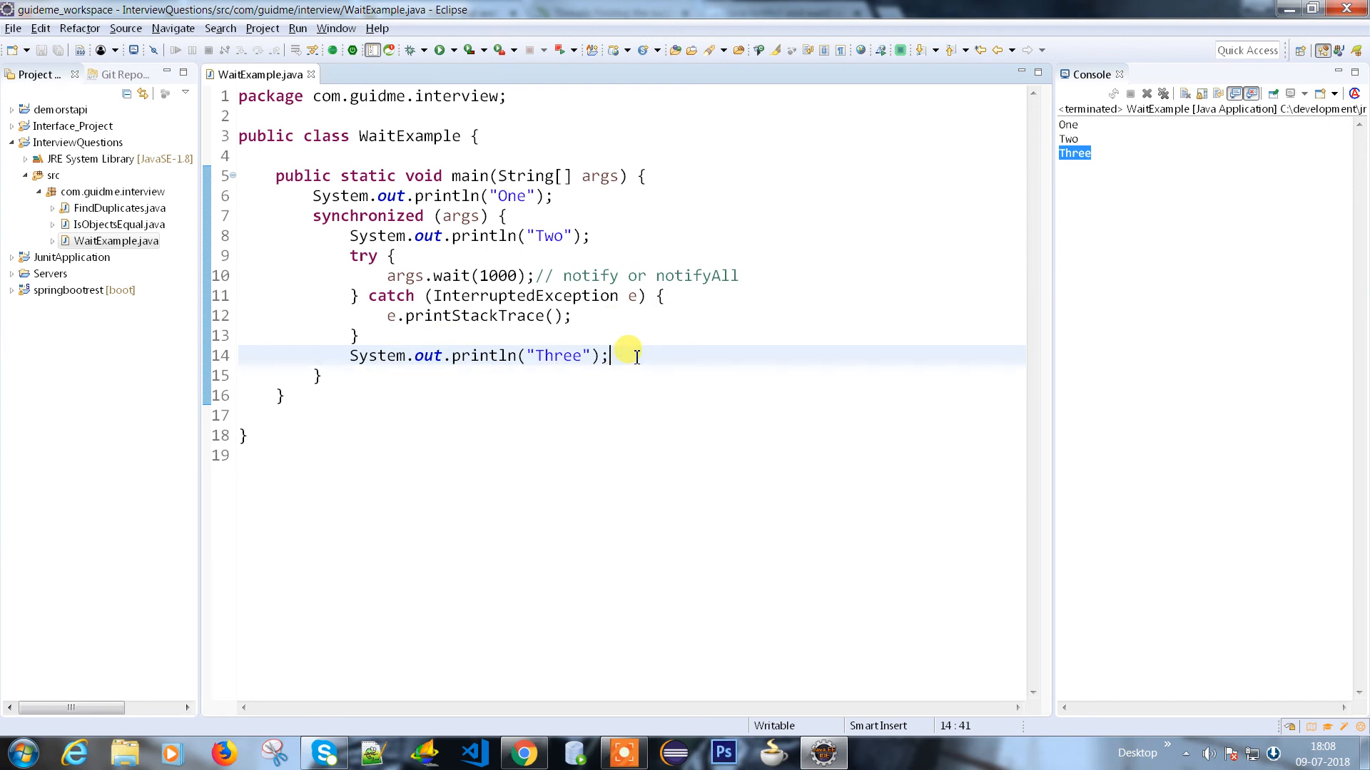